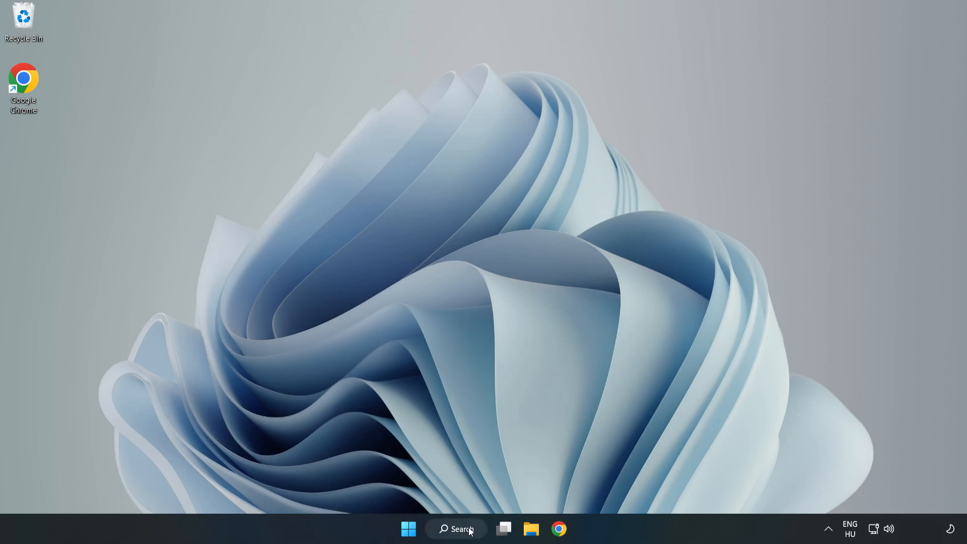
# Search Windows for 'device manager' to find the Device Manager app
pyautogui.click(456, 528)
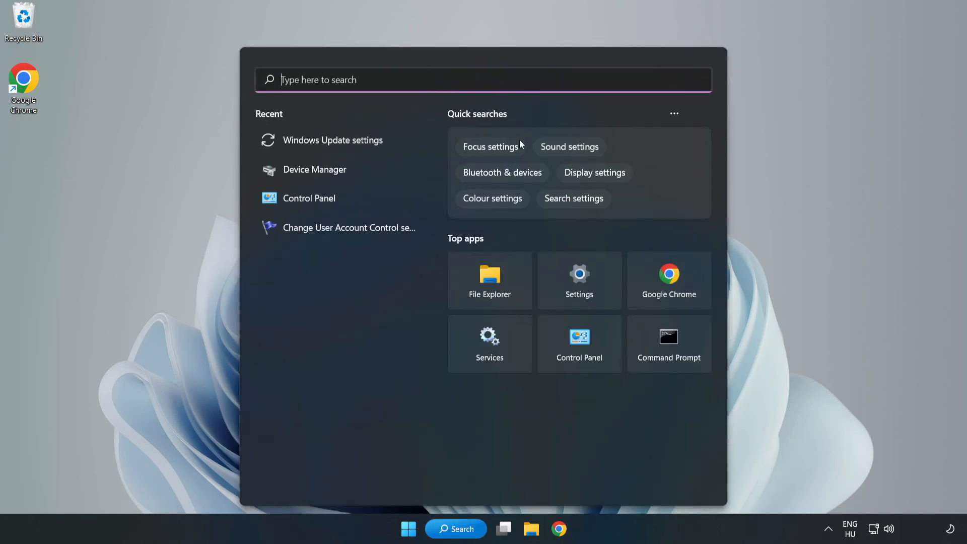
pyautogui.write('device manager')
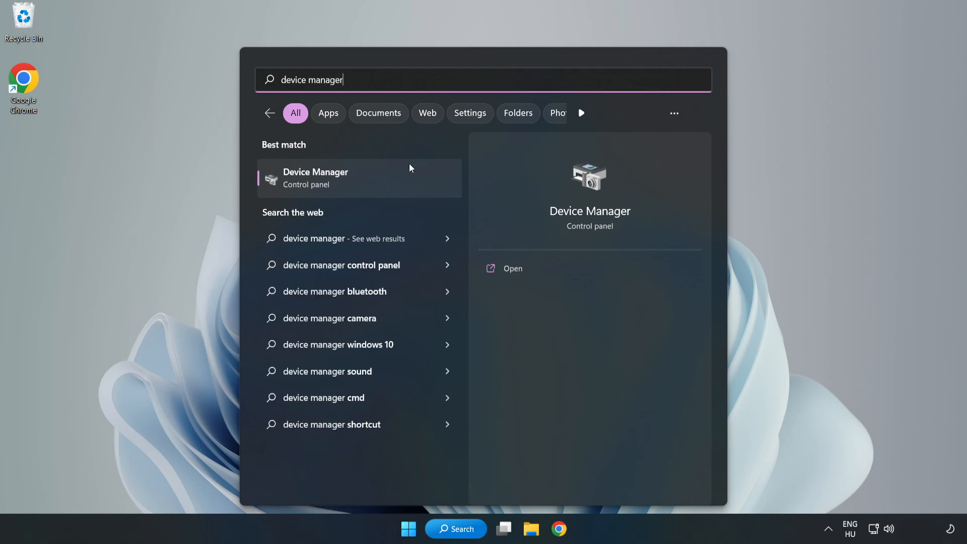
pyautogui.moveTo(360, 187)
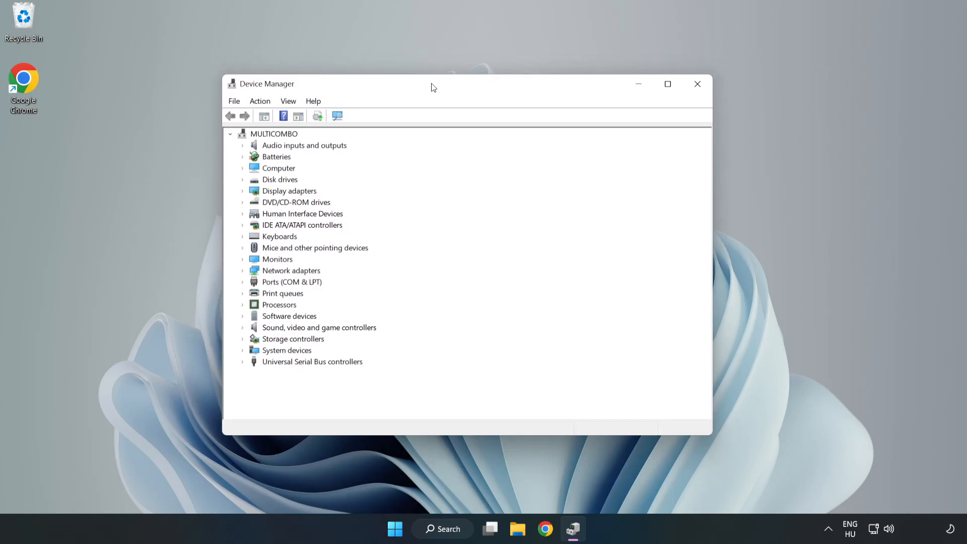
# Expand Display adapters and start a driver update for VMware SVGA 3D
pyautogui.click(288, 190)
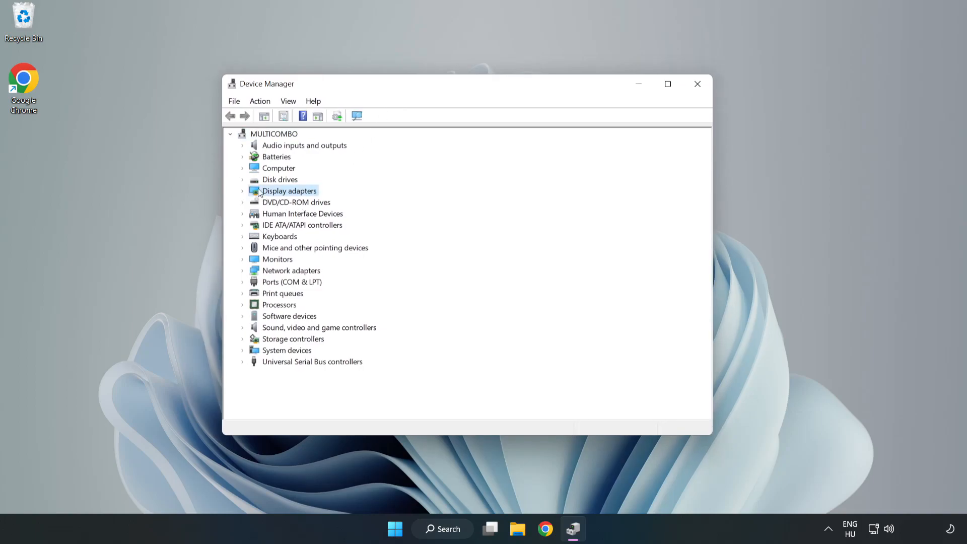
pyautogui.click(242, 191)
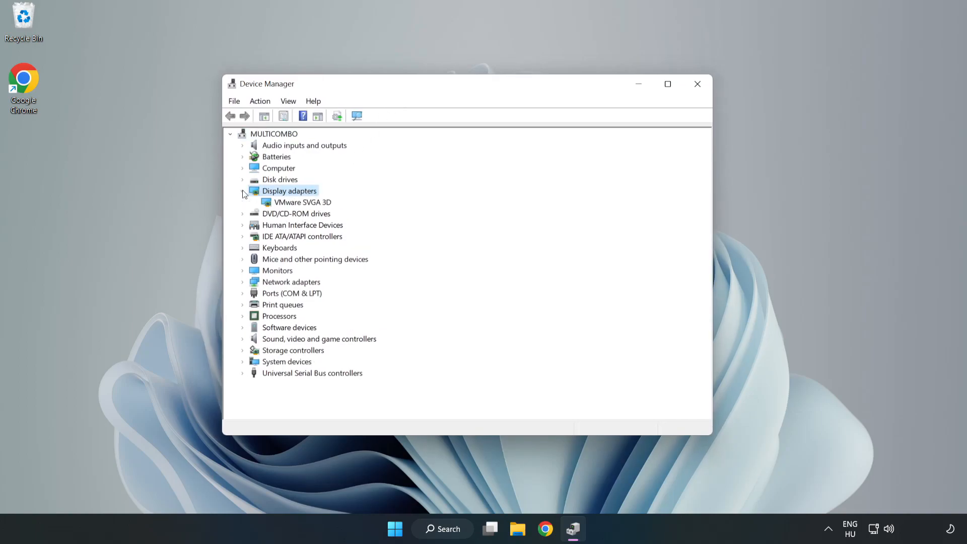
pyautogui.click(302, 202)
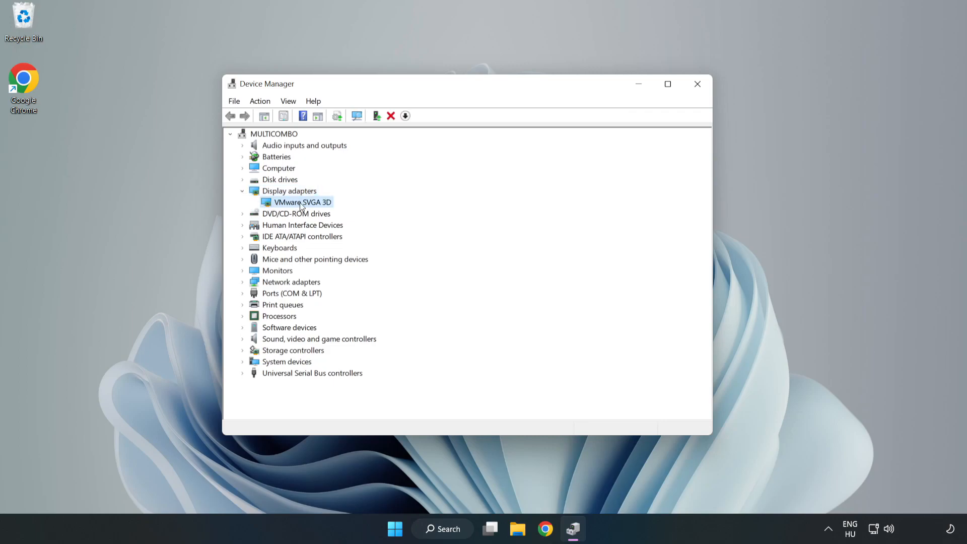
pyautogui.rightClick(302, 201)
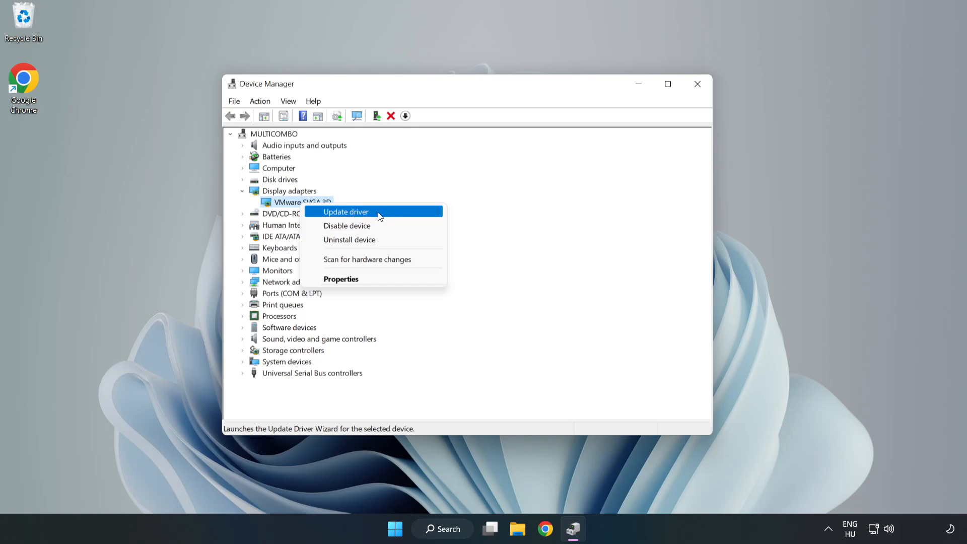
pyautogui.click(345, 212)
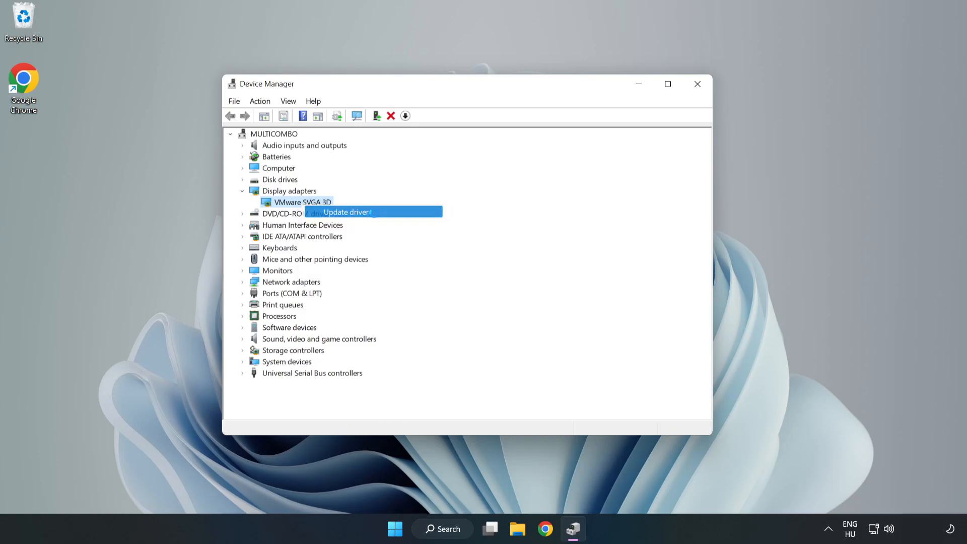
# Search automatically for a VMware SVGA 3D driver, then close the wizard and Device Manager
pyautogui.click(346, 211)
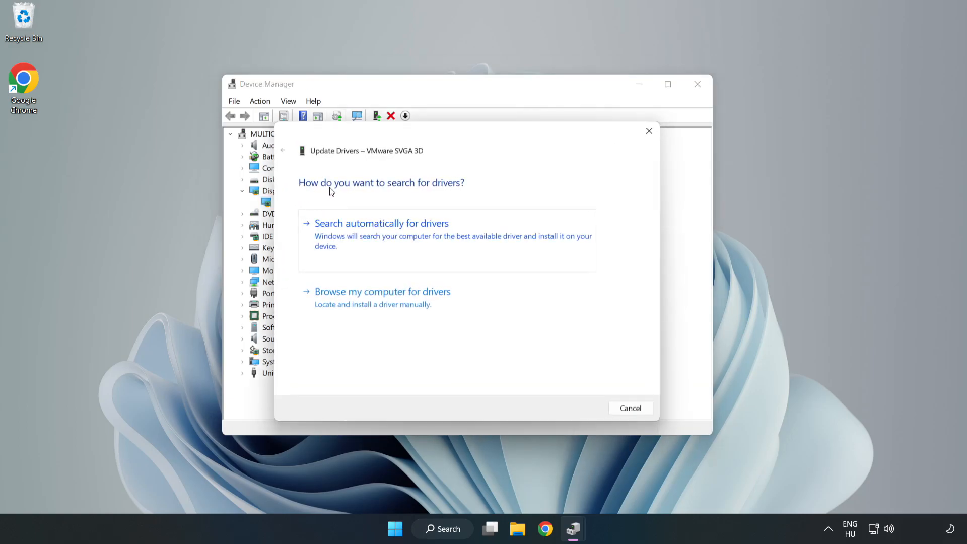
pyautogui.moveTo(432, 230)
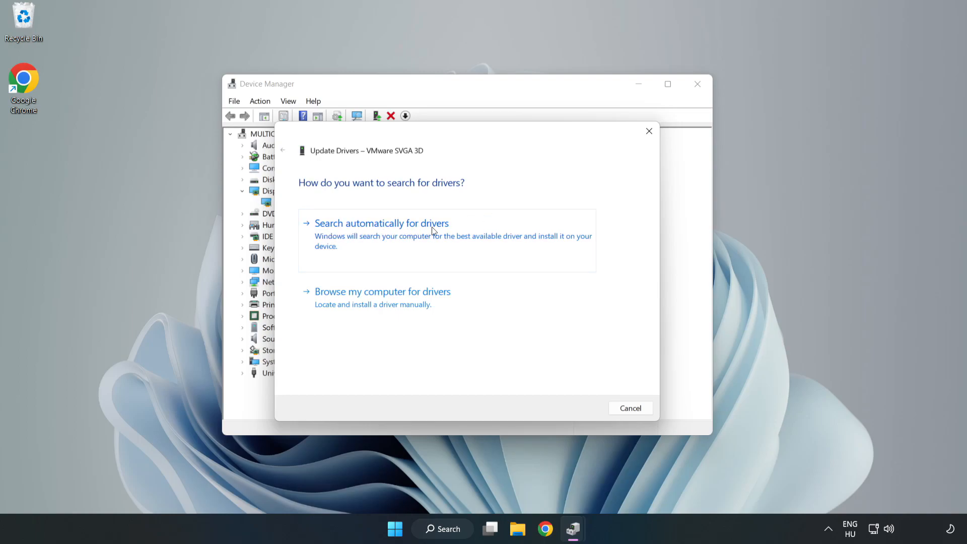
pyautogui.moveTo(384, 237)
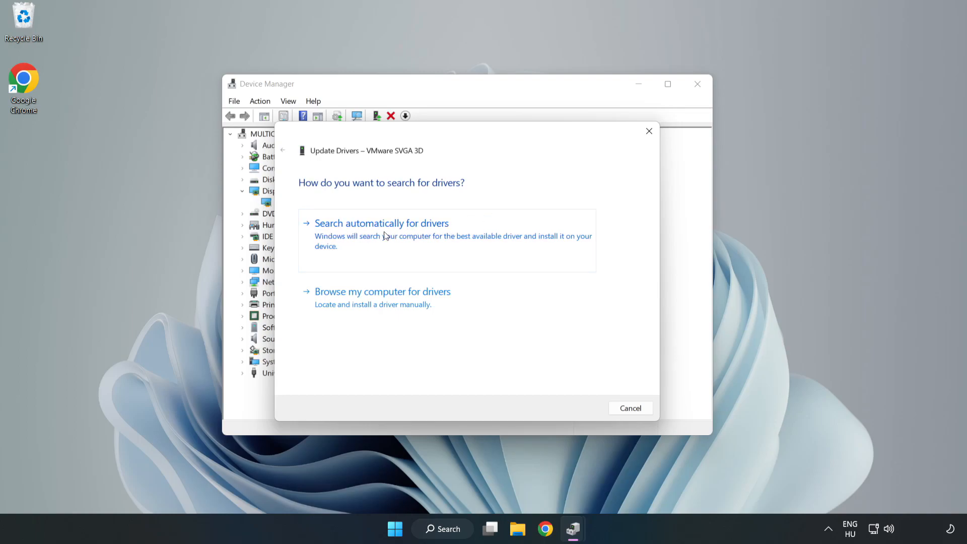
pyautogui.click(382, 223)
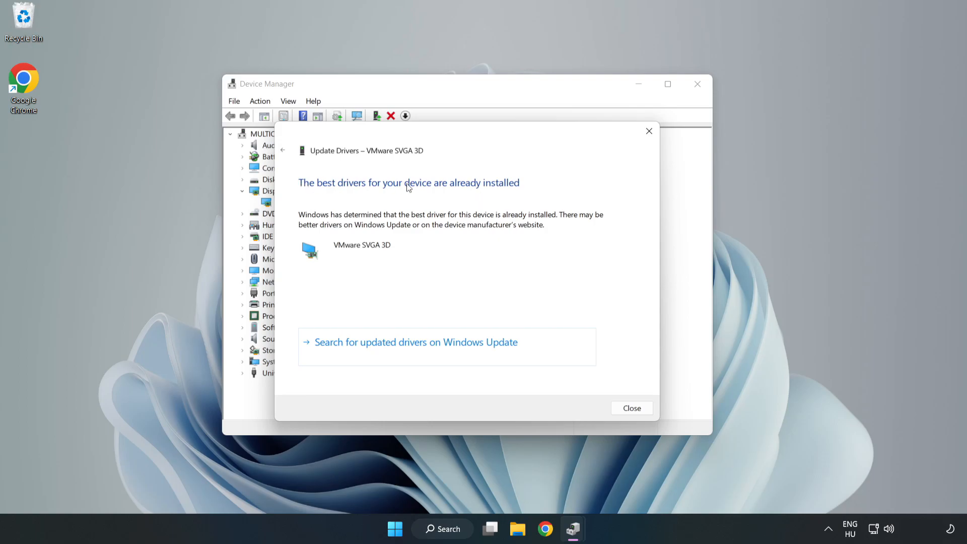
pyautogui.moveTo(631, 407)
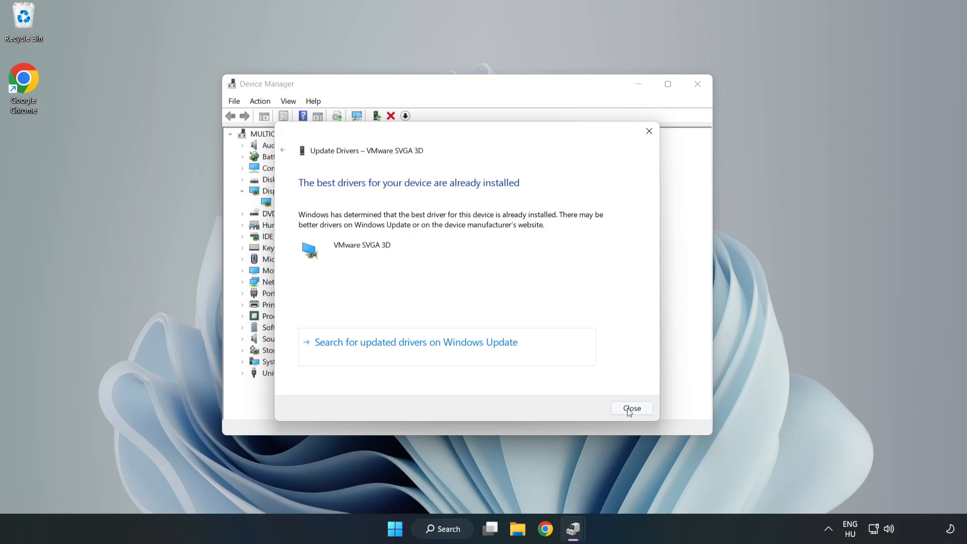
pyautogui.click(632, 409)
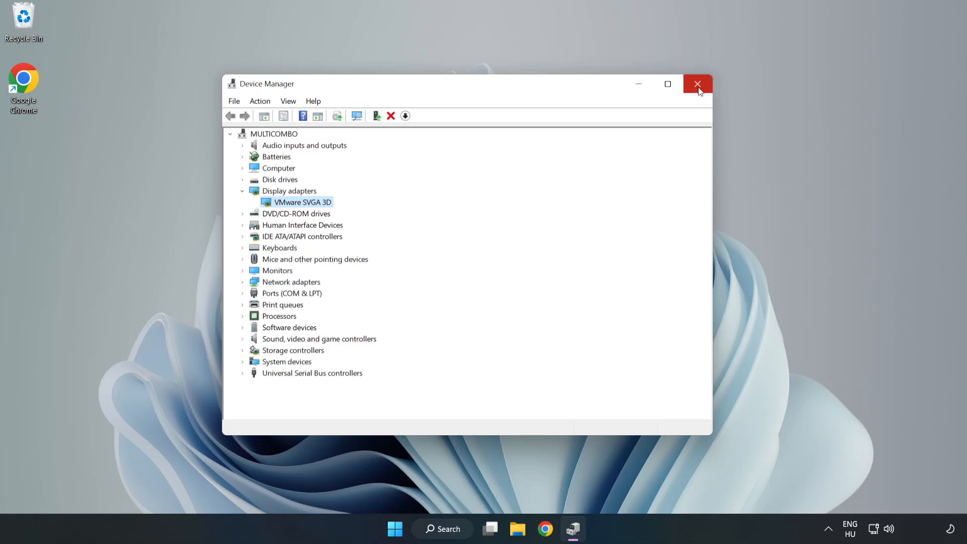
pyautogui.click(698, 85)
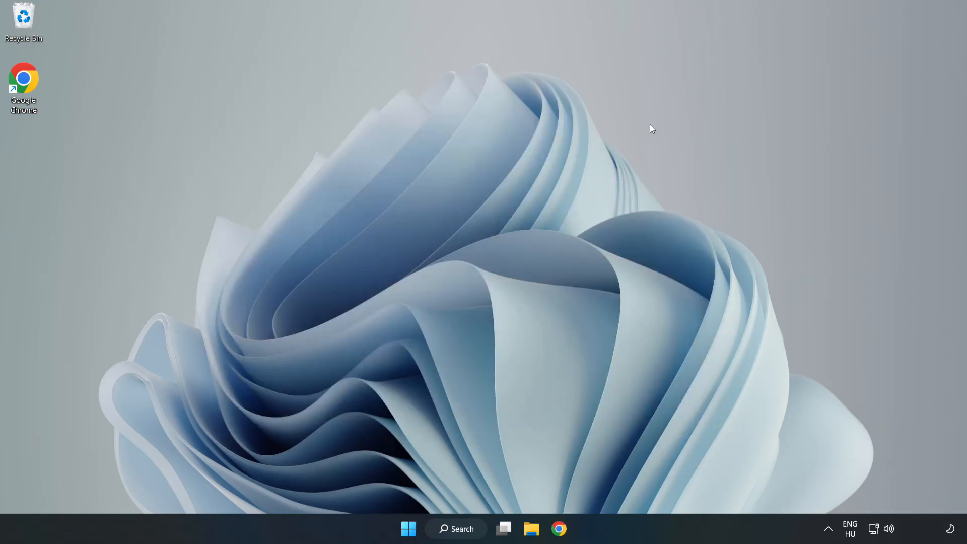
# Search Windows for 'update' to reach the Windows Update settings
pyautogui.click(456, 529)
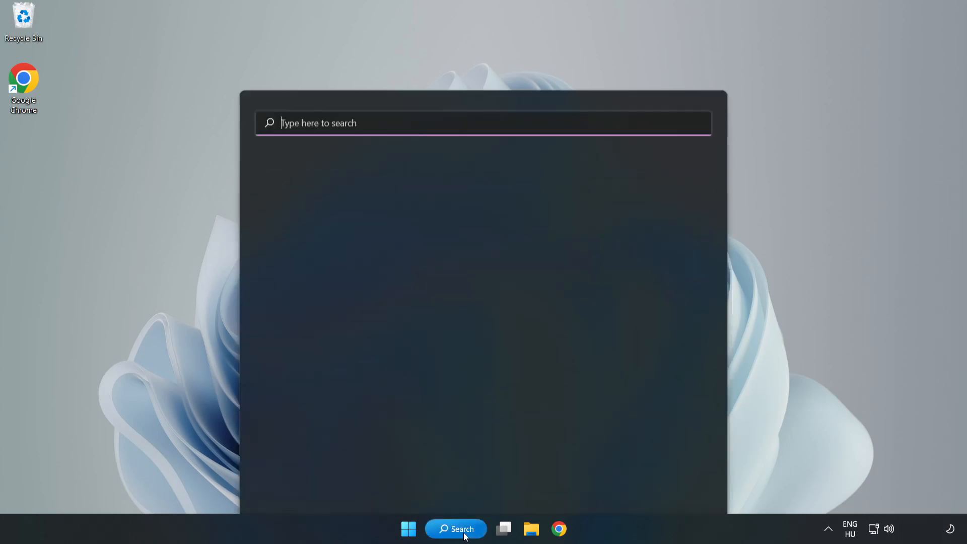
pyautogui.click(456, 528)
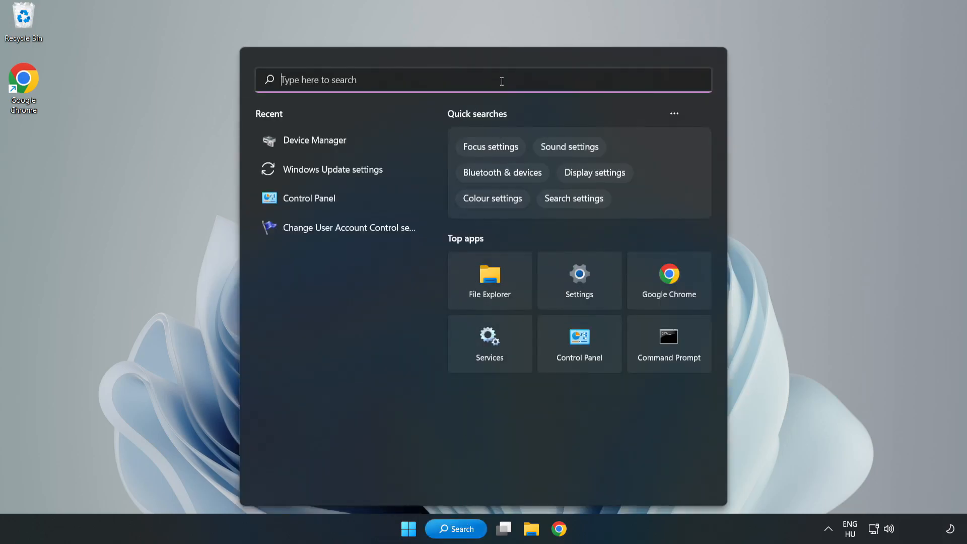
pyautogui.write('upda')
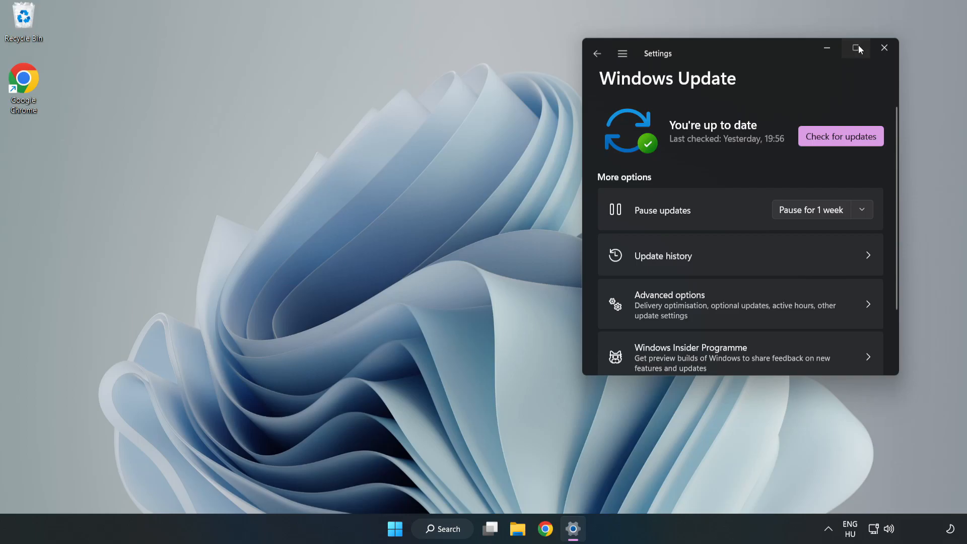
# Maximize the Settings window and review the Windows Update status
pyautogui.click(856, 49)
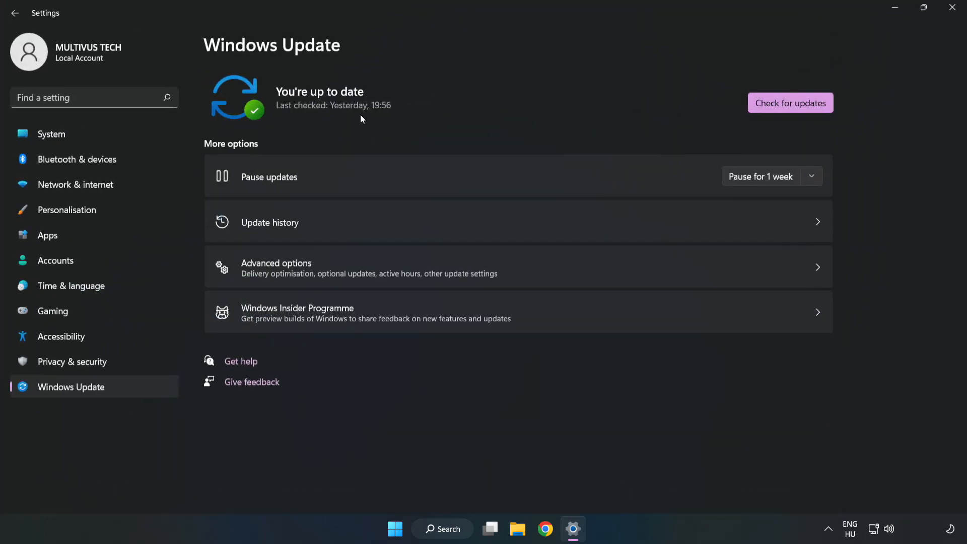
pyautogui.click(790, 102)
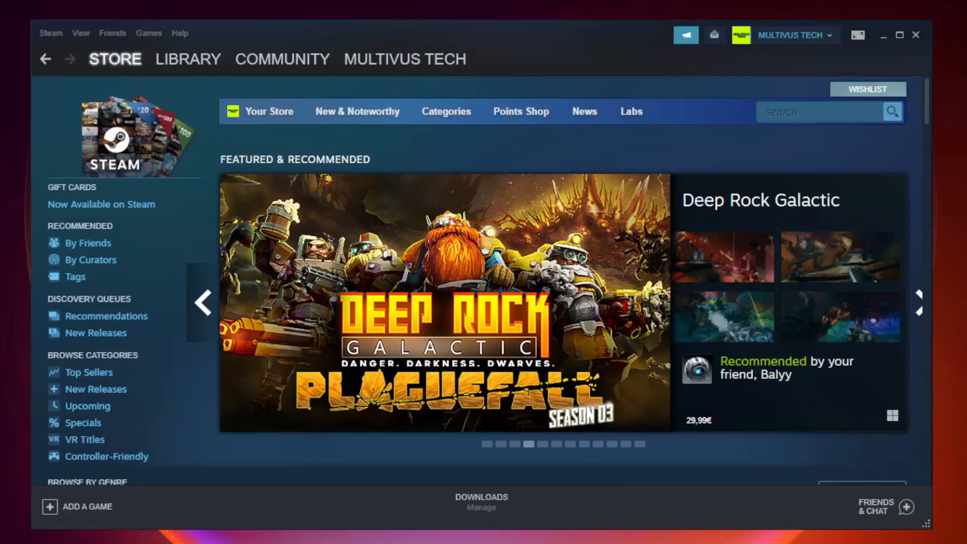
# Go to the Steam Library home and open Properties for the favorite game
pyautogui.click(187, 59)
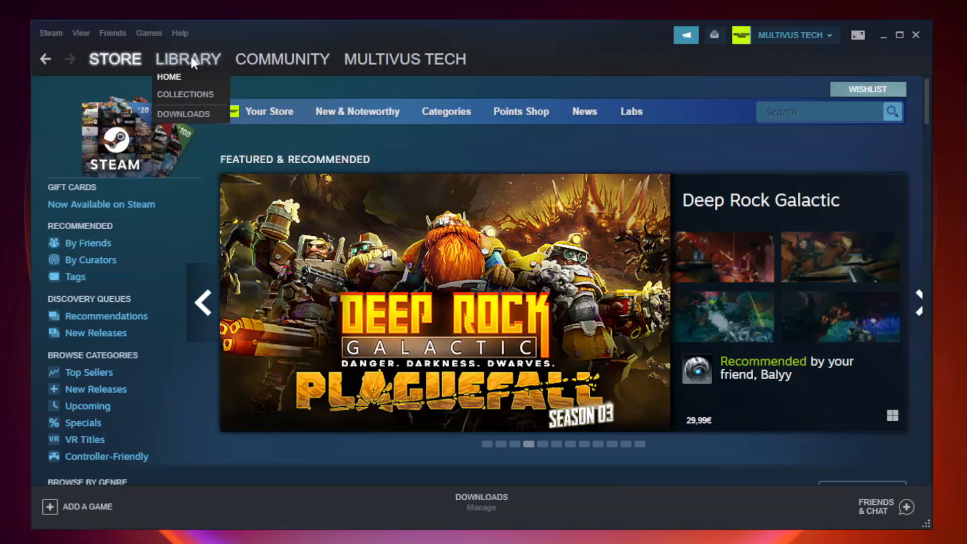
pyautogui.click(170, 76)
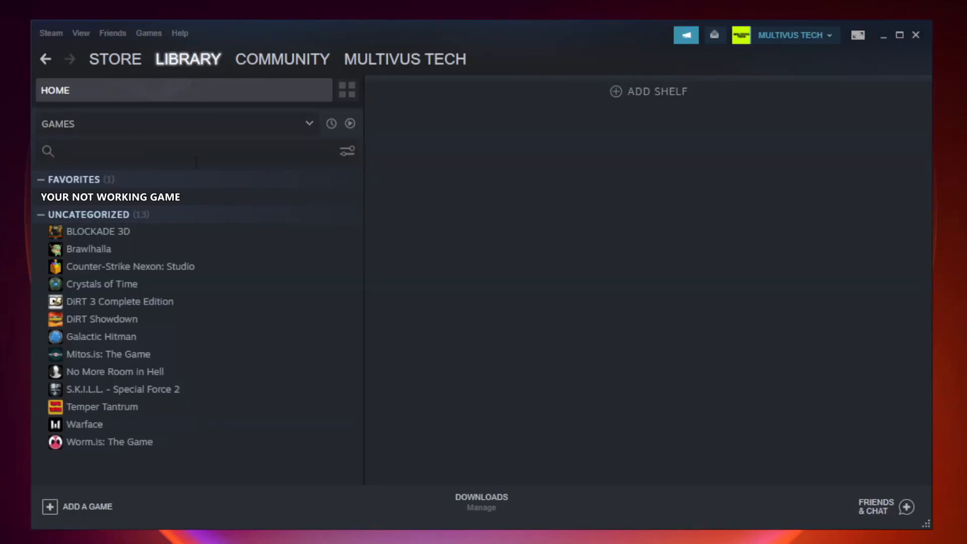
pyautogui.moveTo(238, 200)
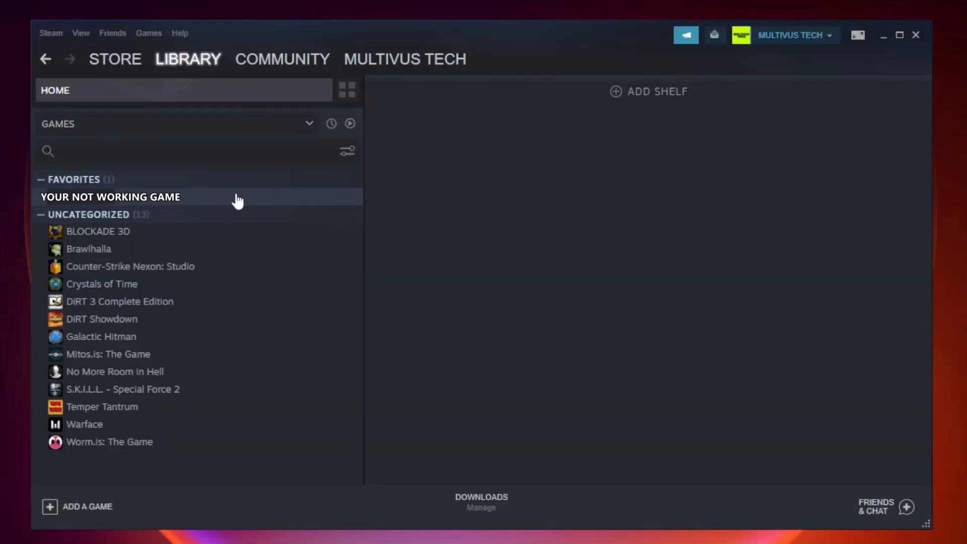
pyautogui.rightClick(110, 197)
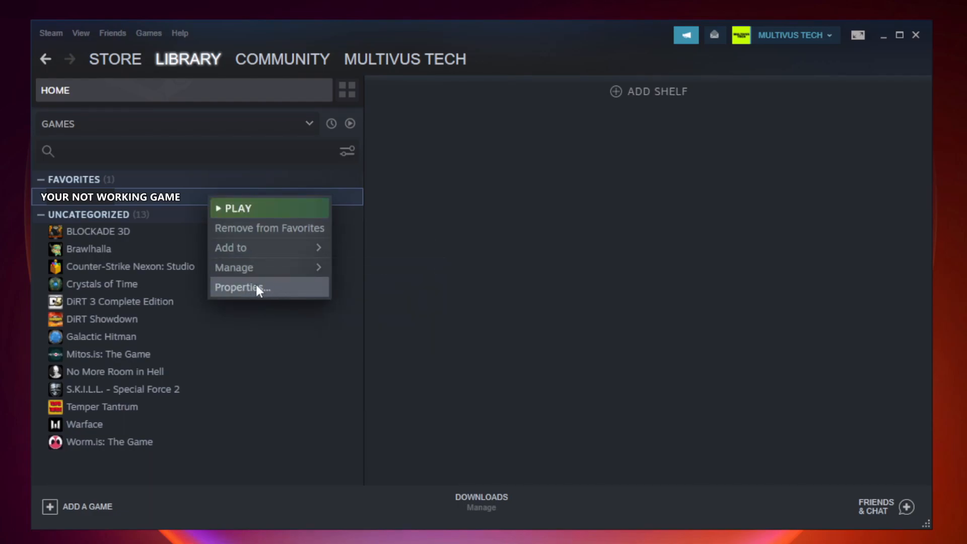
pyautogui.click(239, 287)
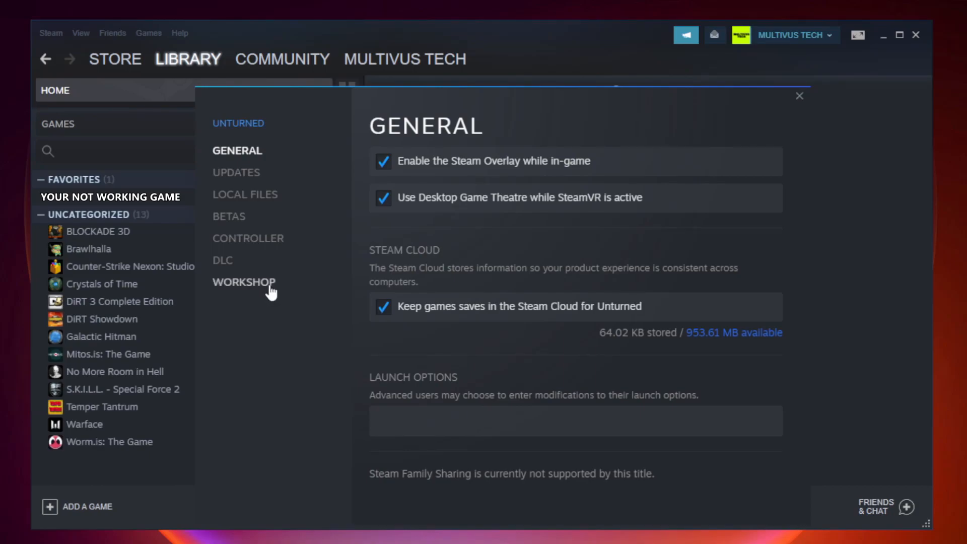
pyautogui.moveTo(258, 209)
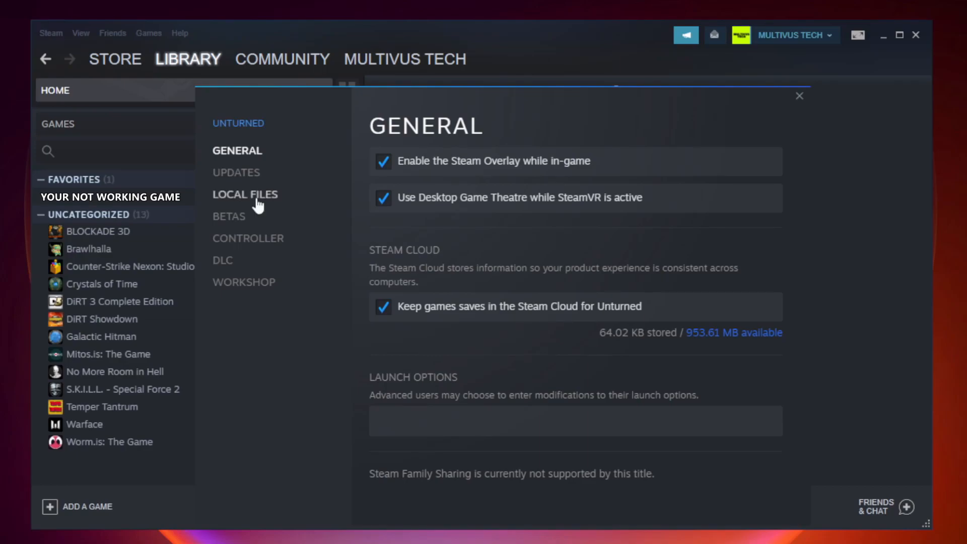
# Verify integrity of the game's local files until all 9192 files validate
pyautogui.click(245, 194)
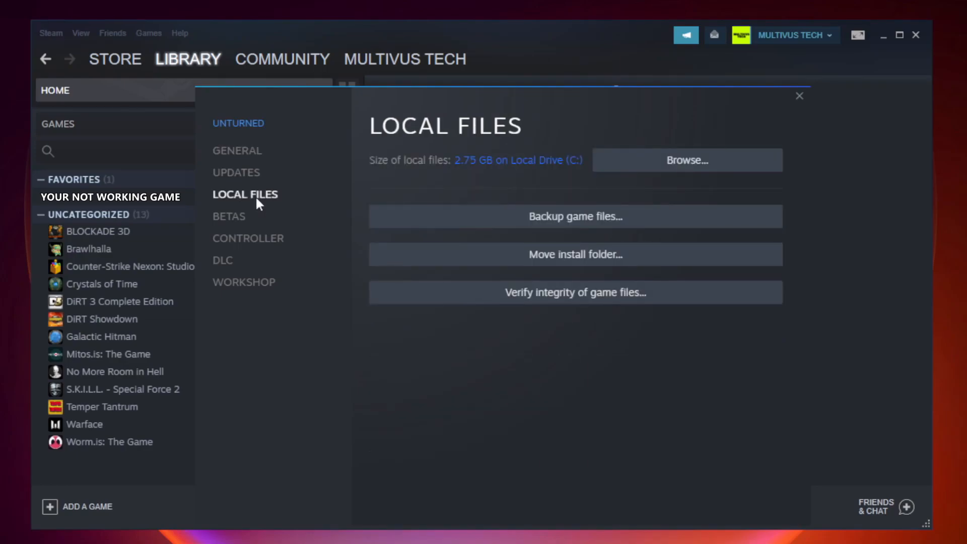
pyautogui.moveTo(651, 300)
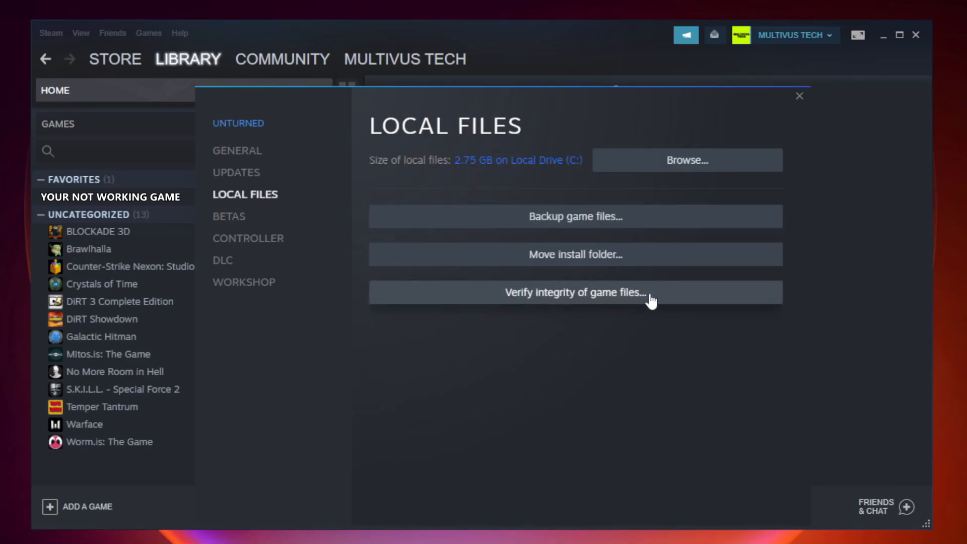
pyautogui.moveTo(585, 303)
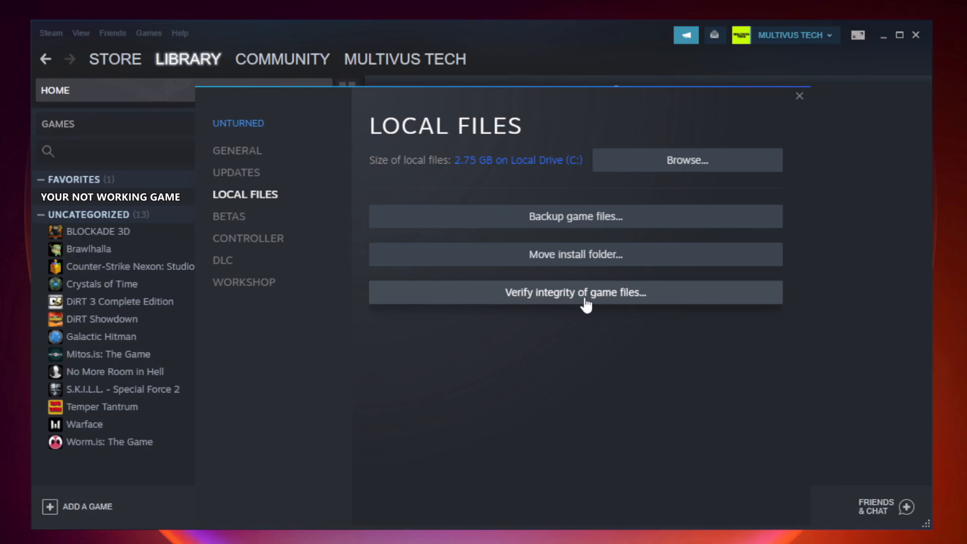
pyautogui.click(575, 292)
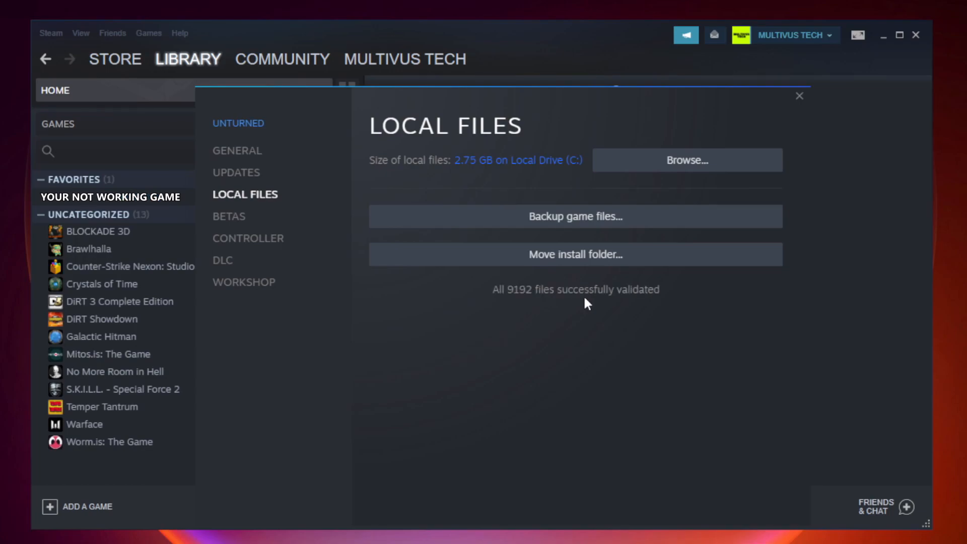
pyautogui.moveTo(641, 311)
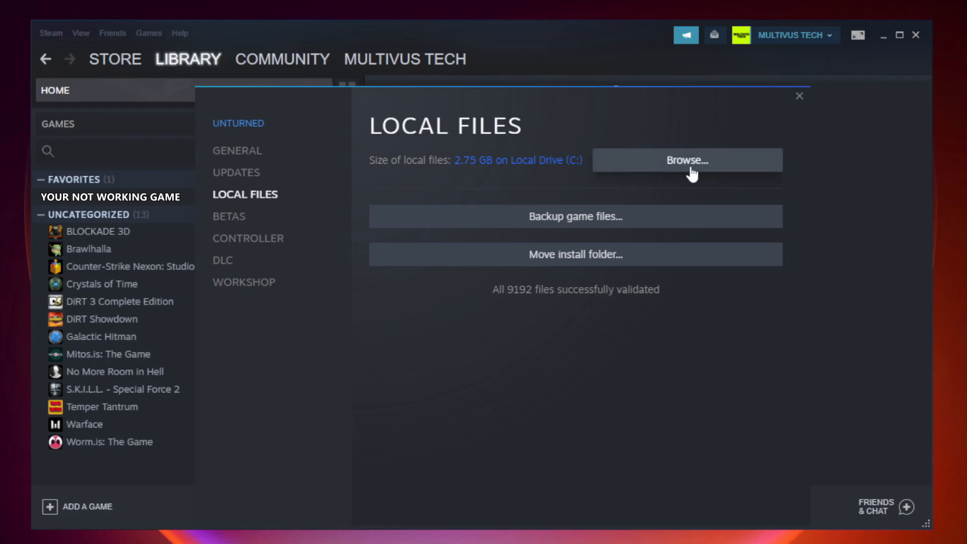
# Browse to the game's install folder and bring up the game shortcut's context menu
pyautogui.click(687, 161)
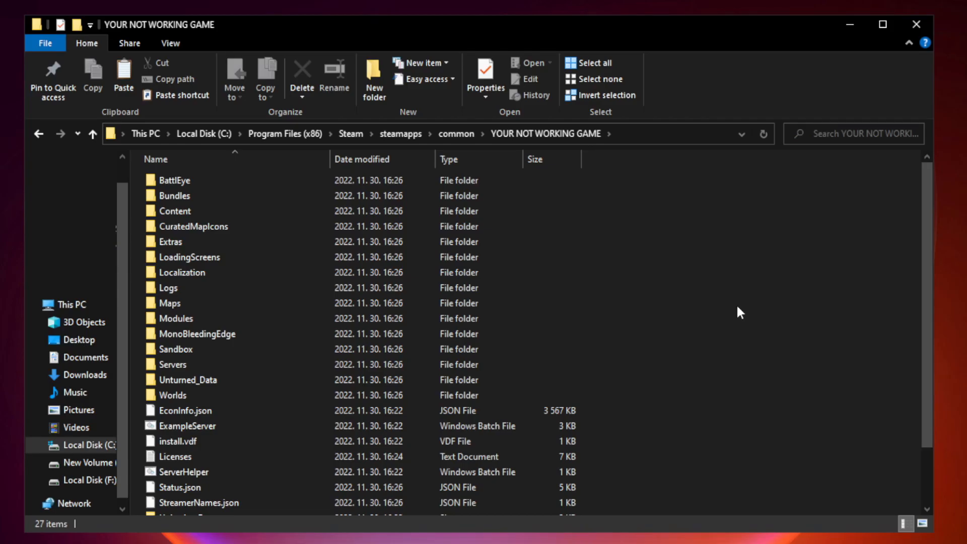
pyautogui.scroll(-3)
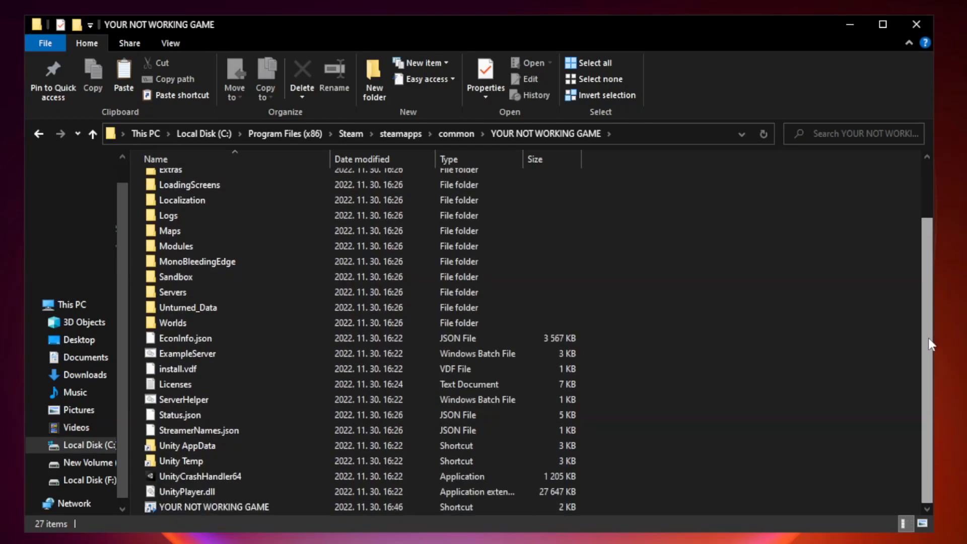
pyautogui.click(231, 506)
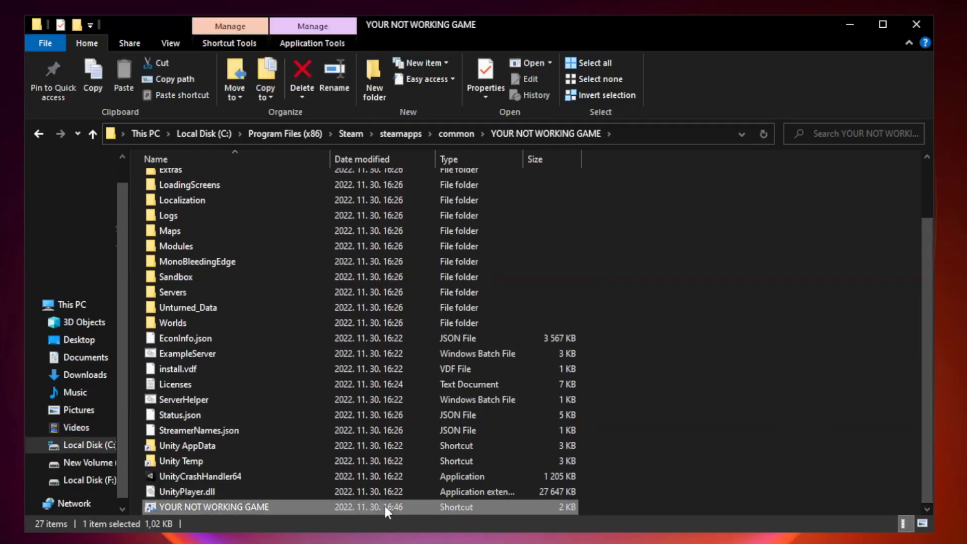
pyautogui.moveTo(331, 512)
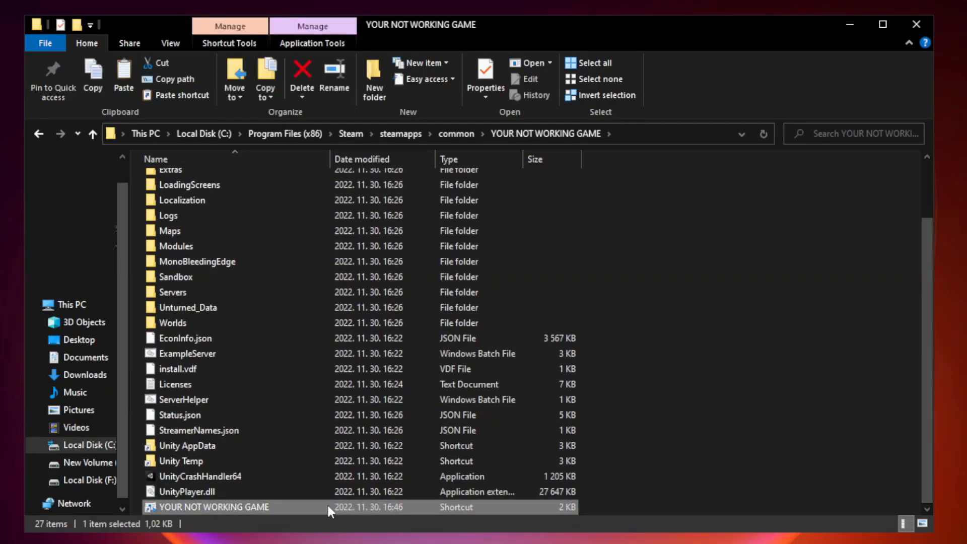
pyautogui.rightClick(206, 507)
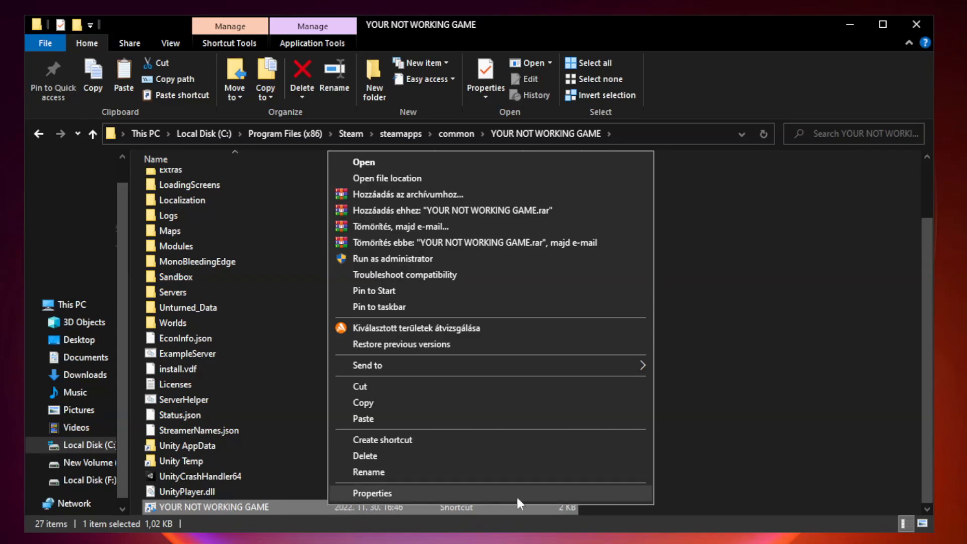
# Set the game shortcut to Windows 8 compatibility, admin rights, fullscreen optimizations disabled
pyautogui.click(370, 493)
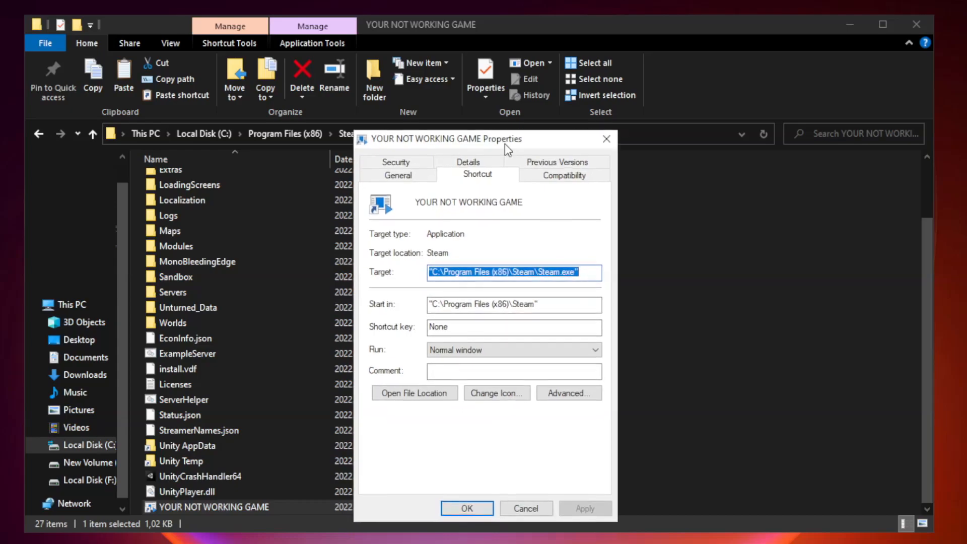
pyautogui.moveTo(506, 139); pyautogui.dragTo(469, 113)
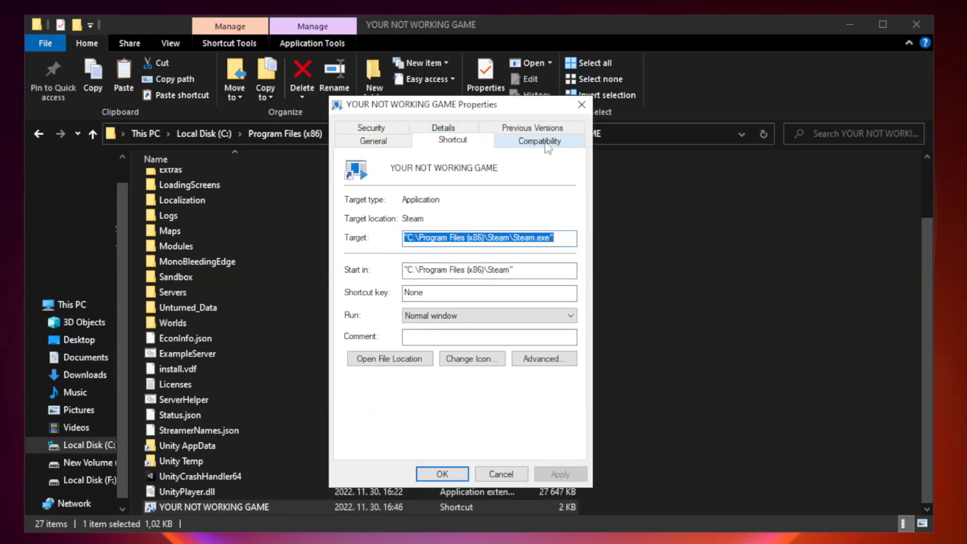
pyautogui.click(538, 140)
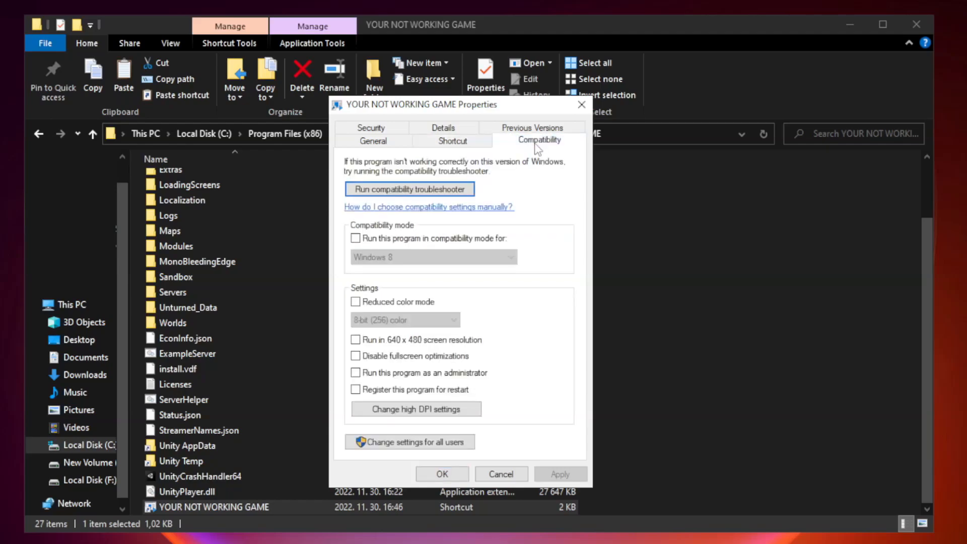
pyautogui.moveTo(511, 237)
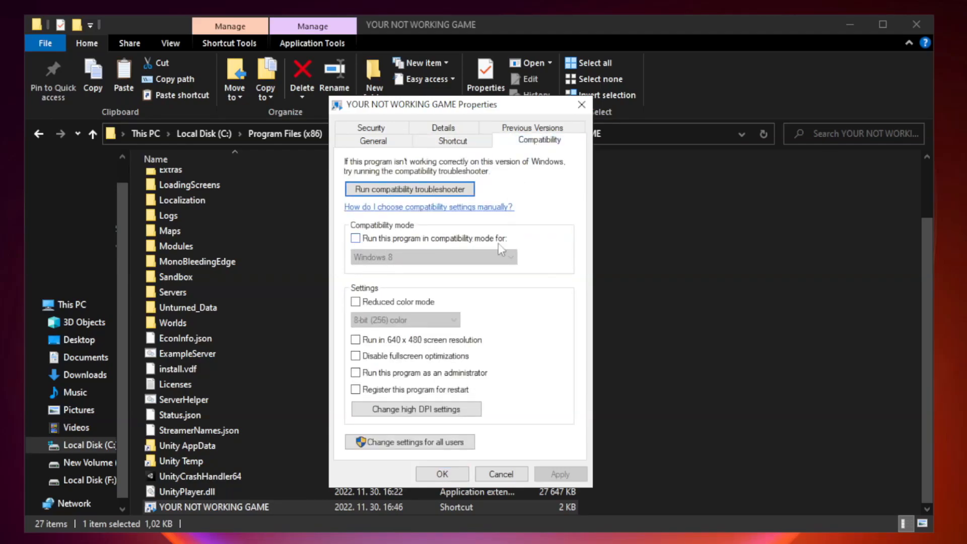
pyautogui.click(355, 239)
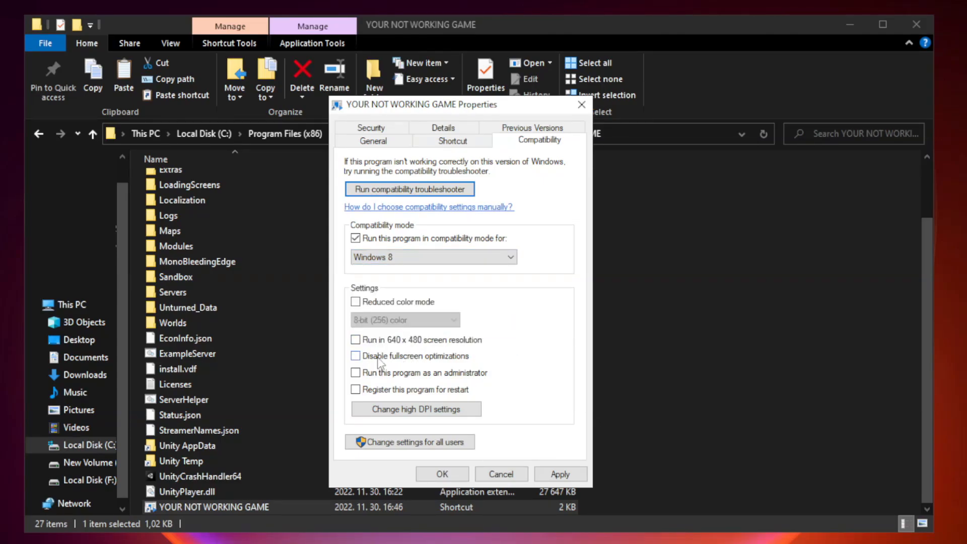
pyautogui.click(355, 356)
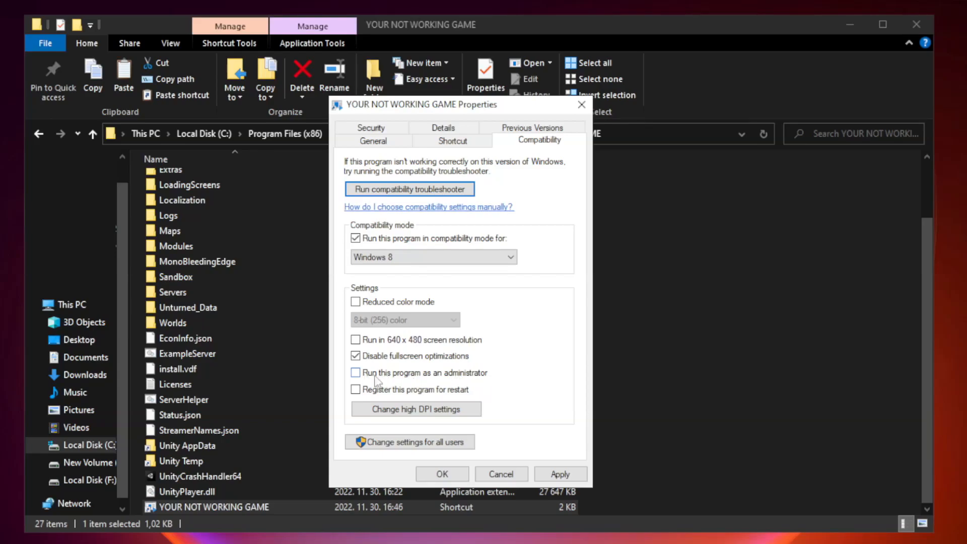
pyautogui.click(356, 373)
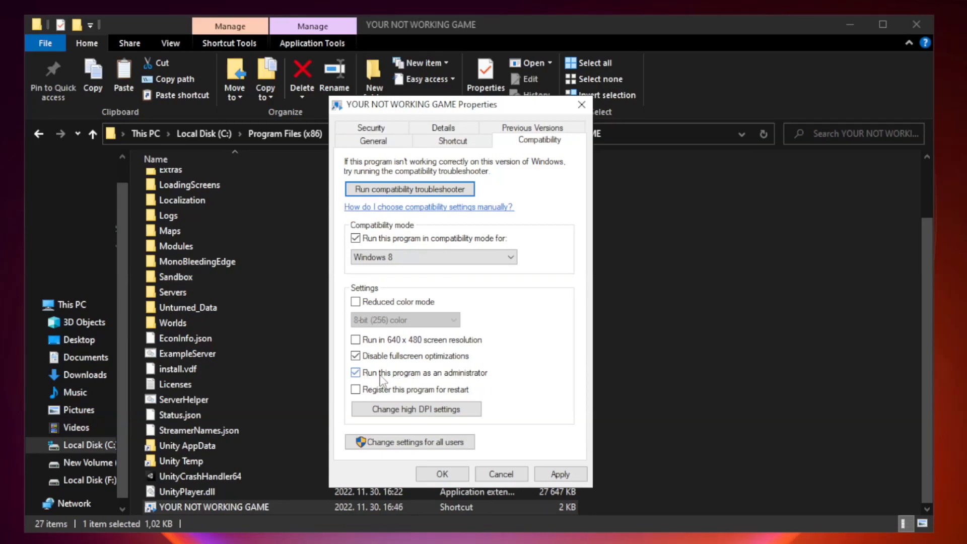
pyautogui.click(357, 372)
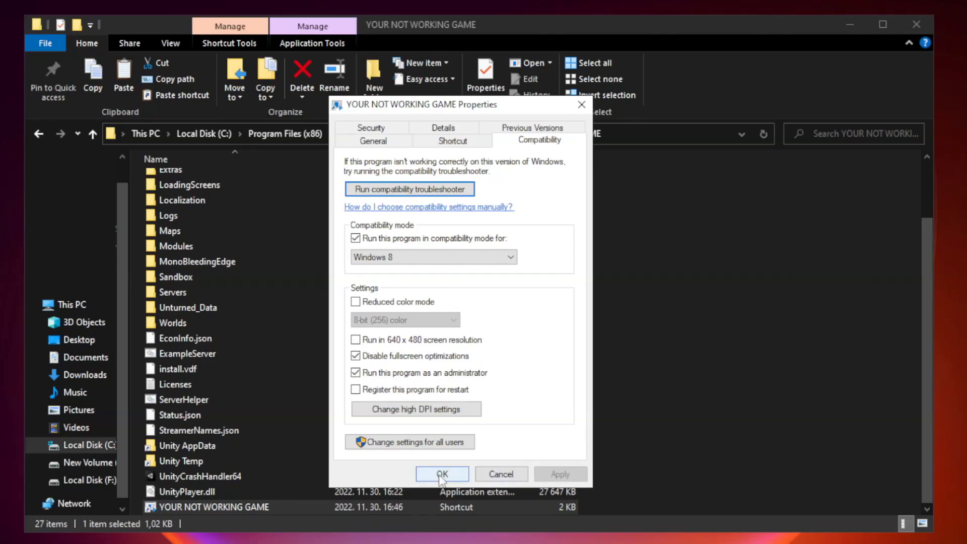
pyautogui.click(441, 474)
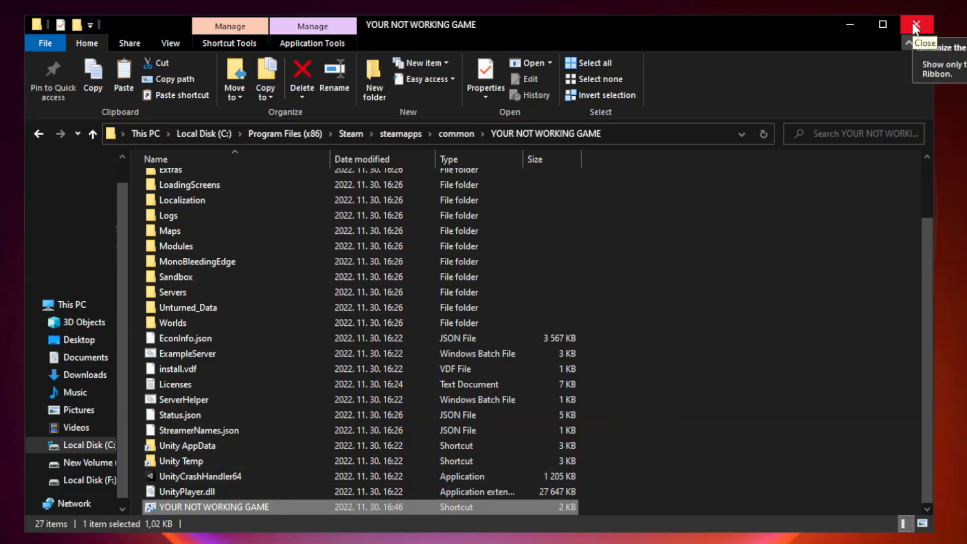
# Close Explorer and disable Cortana, Edge, Teams and Phone Link startup in Task Manager
pyautogui.click(919, 25)
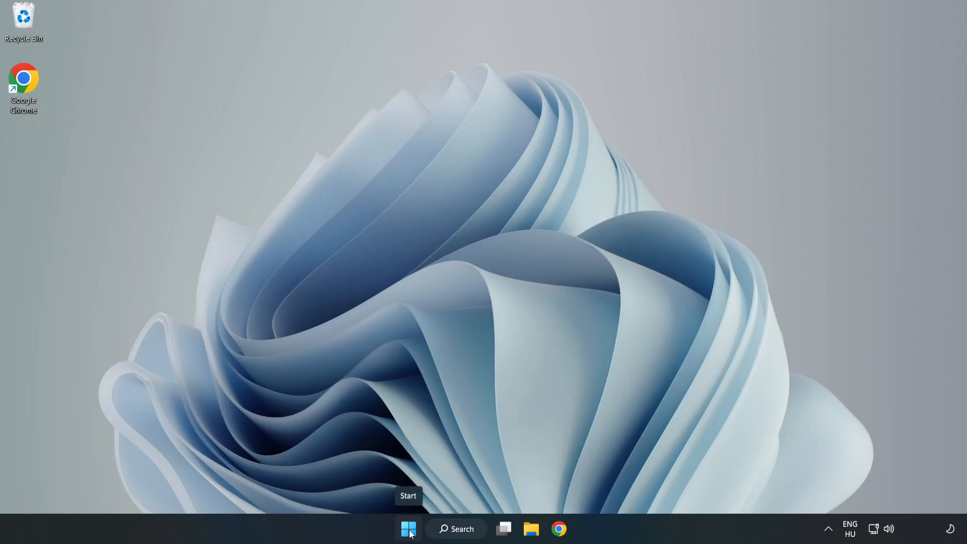
pyautogui.rightClick(408, 529)
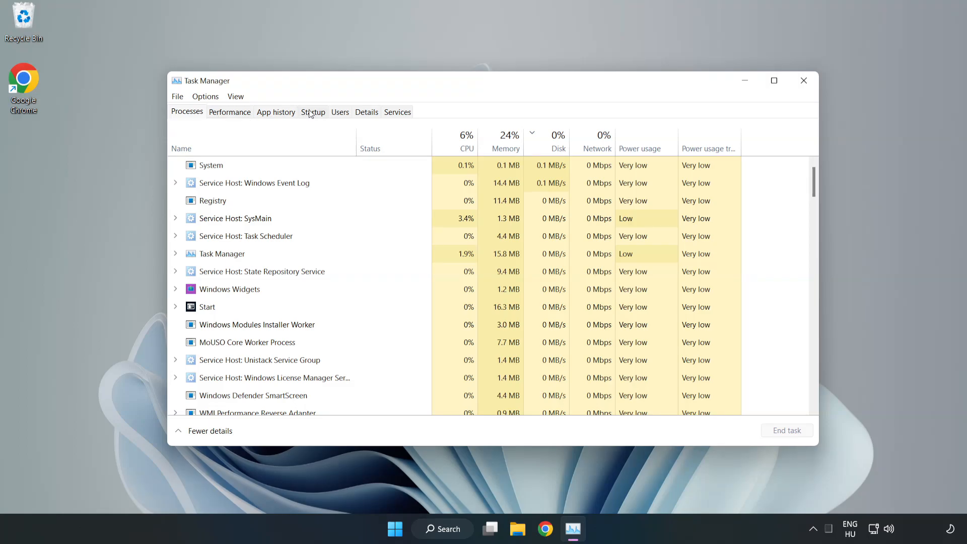
pyautogui.click(313, 112)
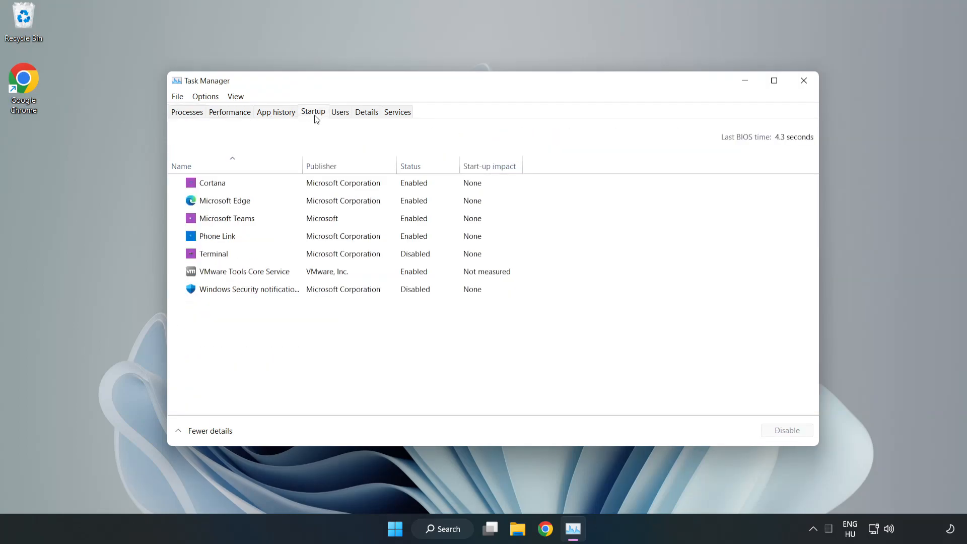
pyautogui.click(212, 182)
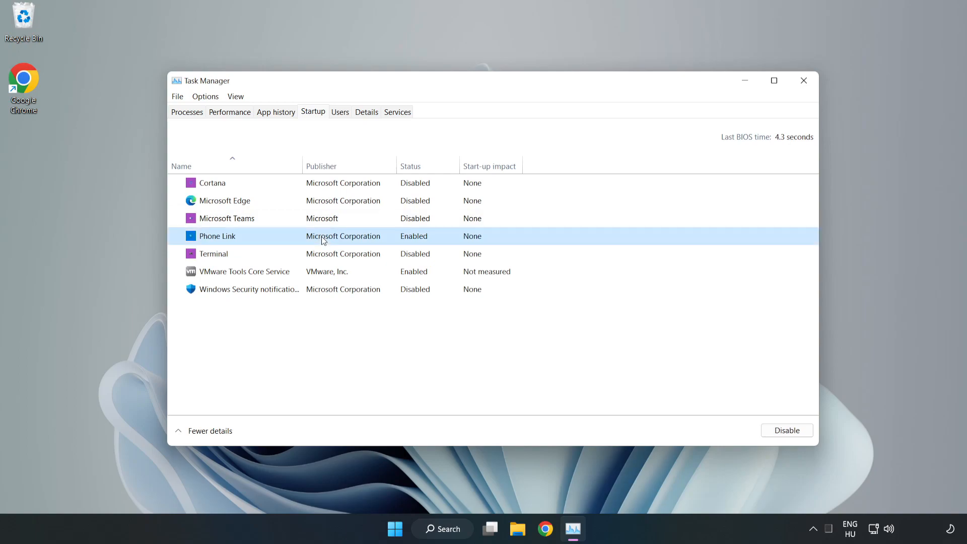
pyautogui.click(787, 430)
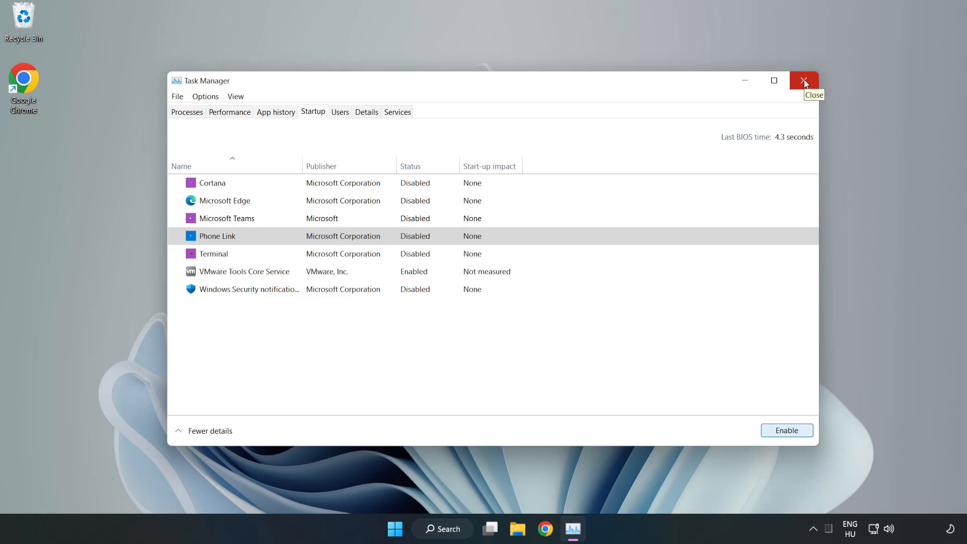
pyautogui.click(804, 81)
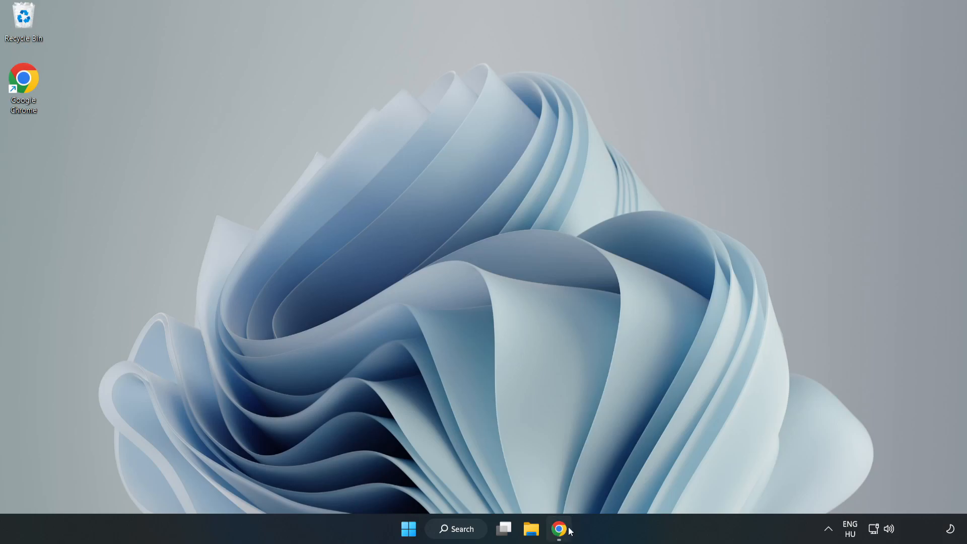
# Download and run the DirectX End-User Runtime Web Installer from the browser
pyautogui.click(559, 528)
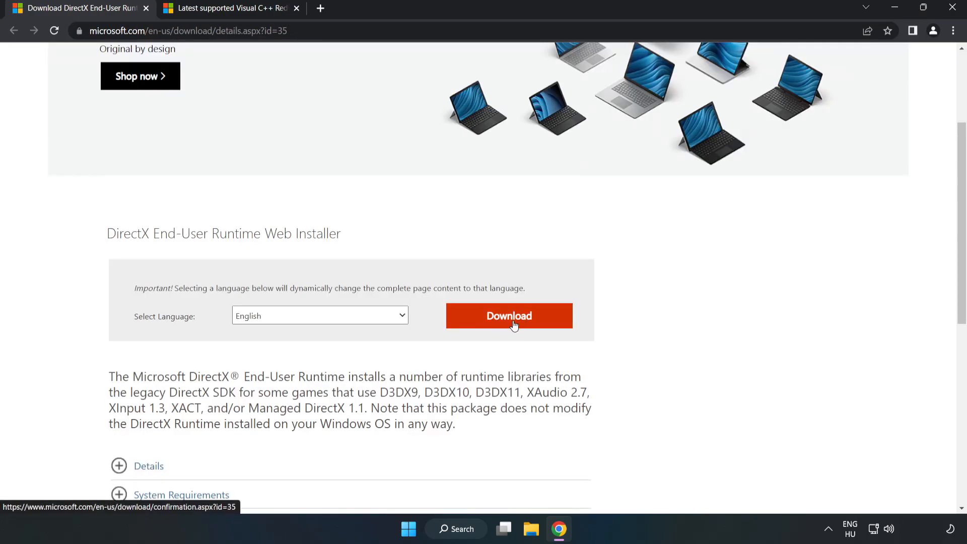
pyautogui.click(508, 315)
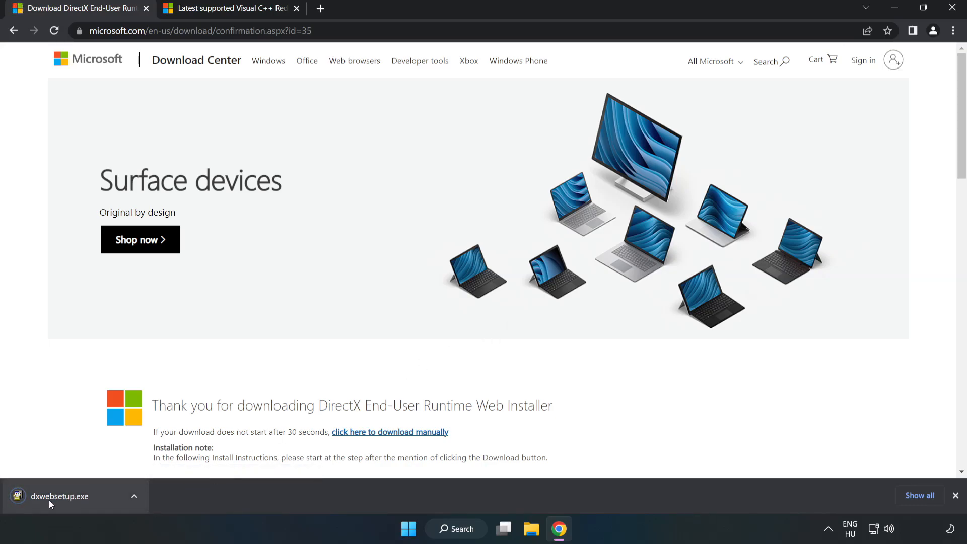
pyautogui.click(58, 495)
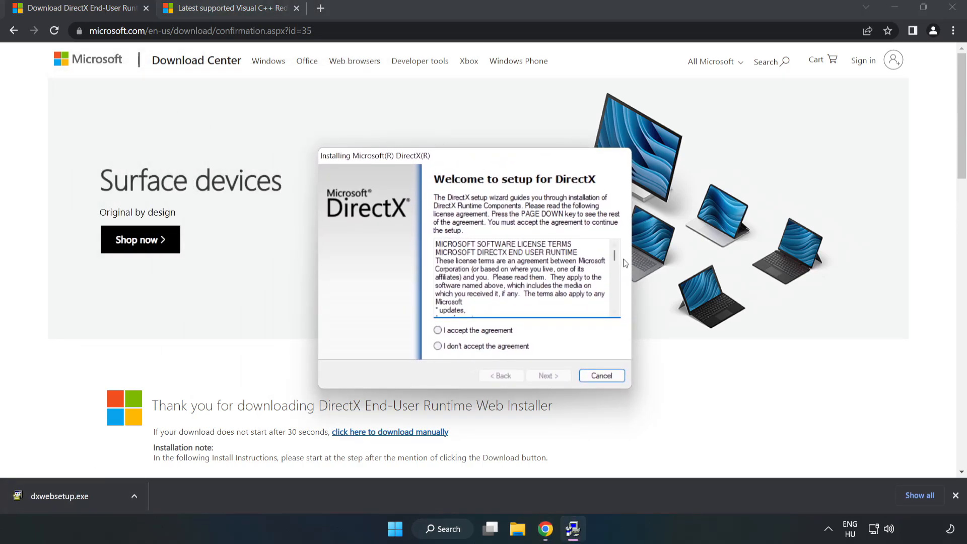
# Accept the DirectX license, decline the Bing Bar, and finish setup
pyautogui.scroll(-3)
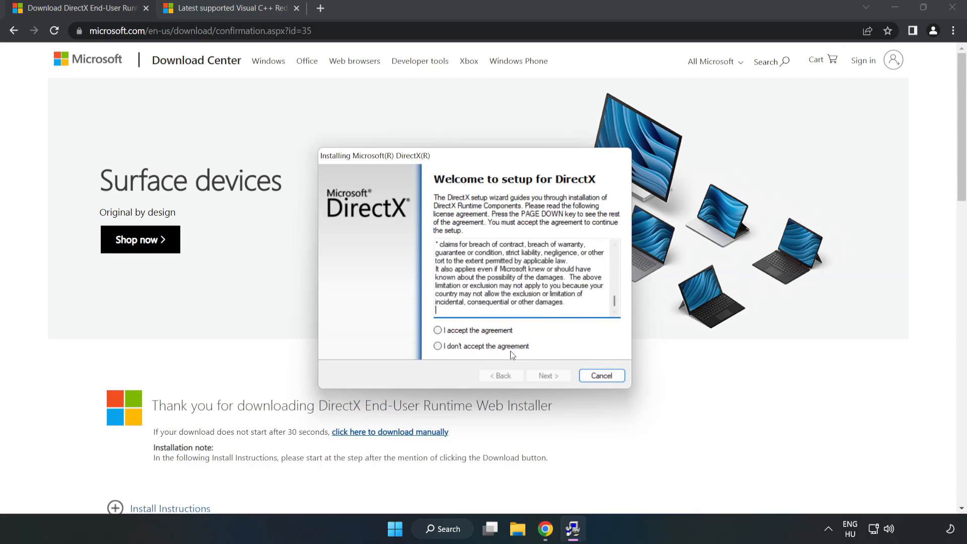
pyautogui.click(437, 330)
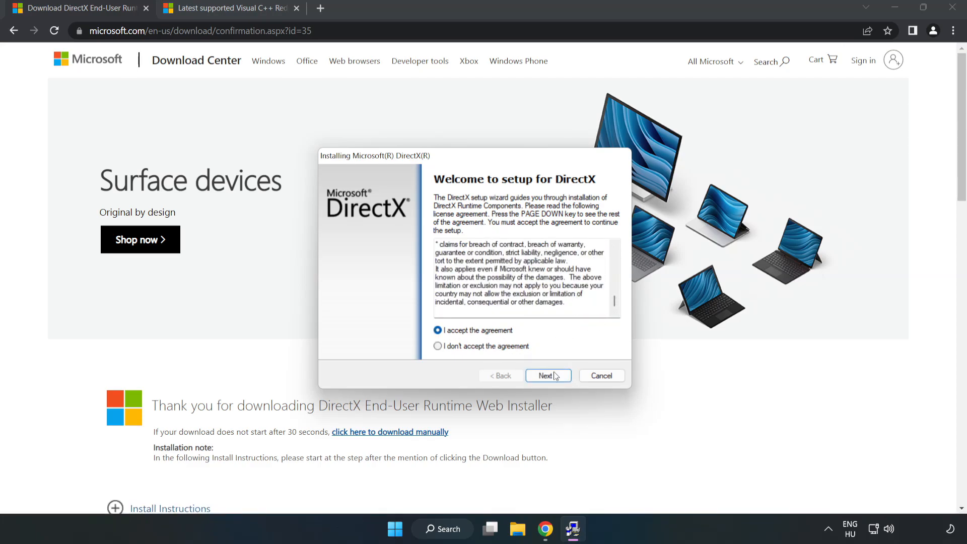
pyautogui.click(547, 376)
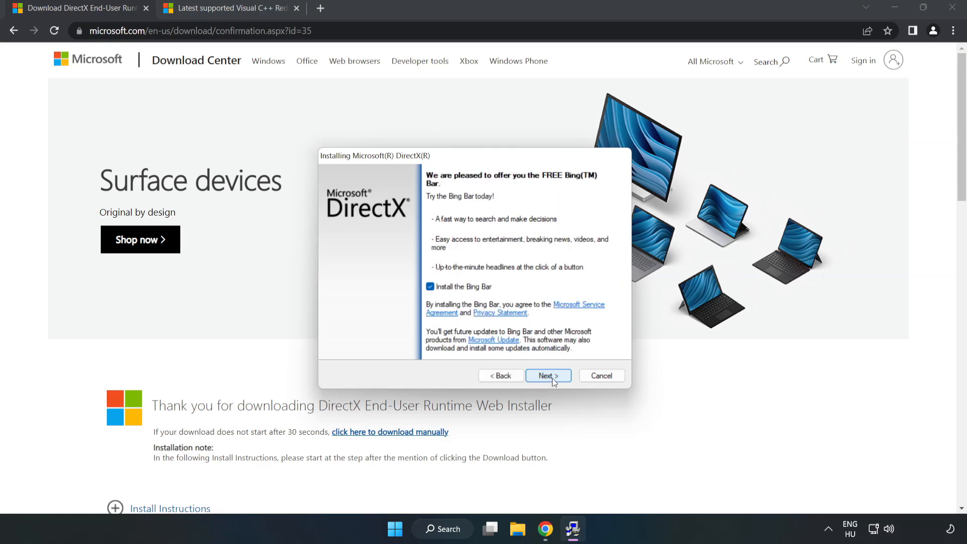
pyautogui.click(430, 286)
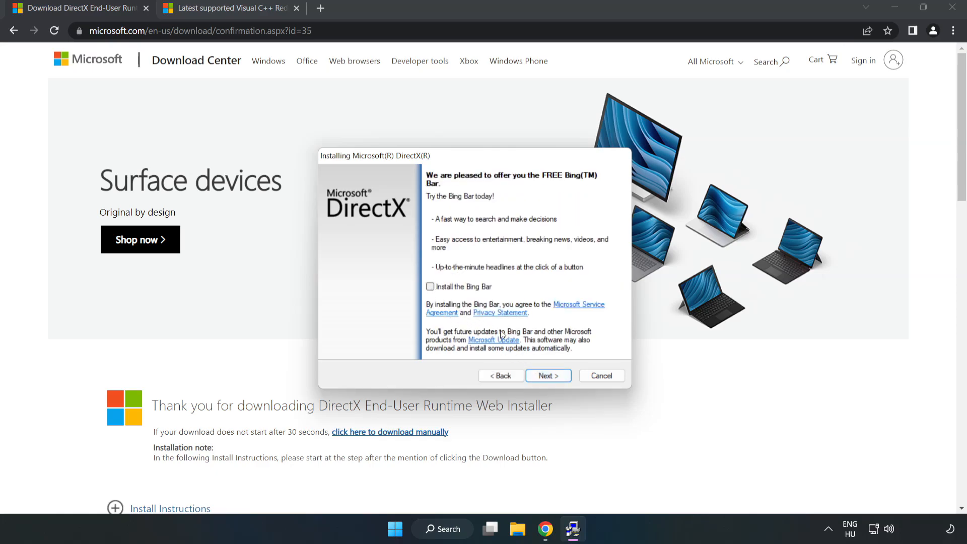
pyautogui.click(547, 376)
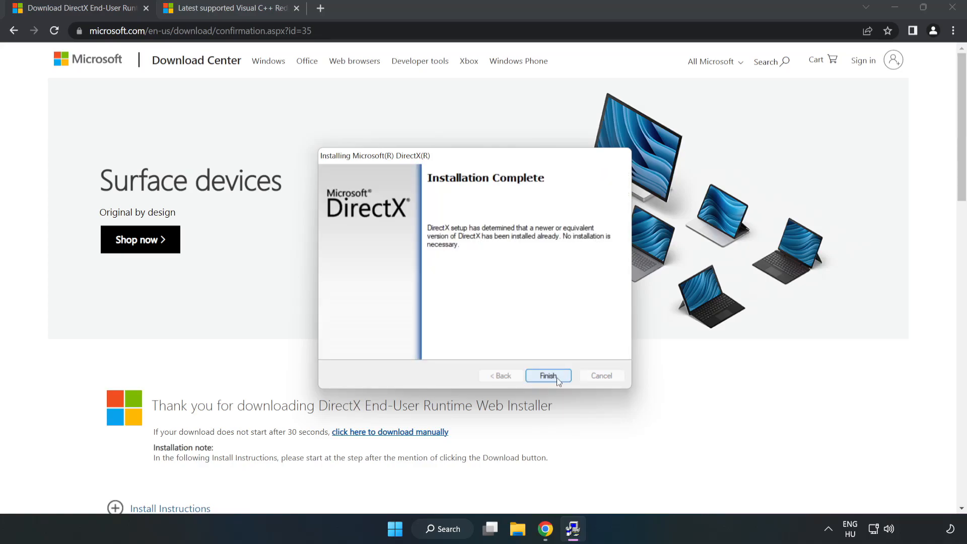
pyautogui.click(547, 376)
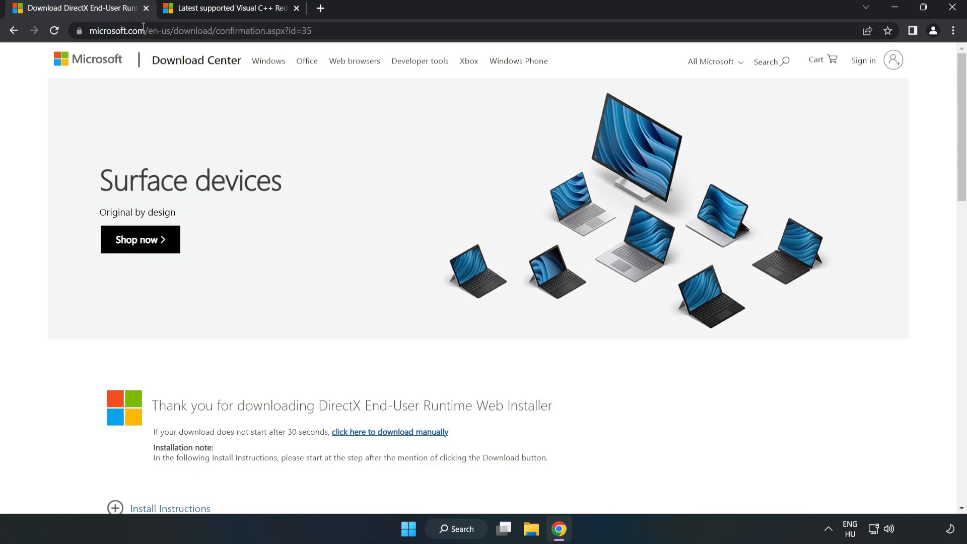
# Download the ARM64, x86 and x64 Visual C++ redistributables and try installing ARM64
pyautogui.click(146, 8)
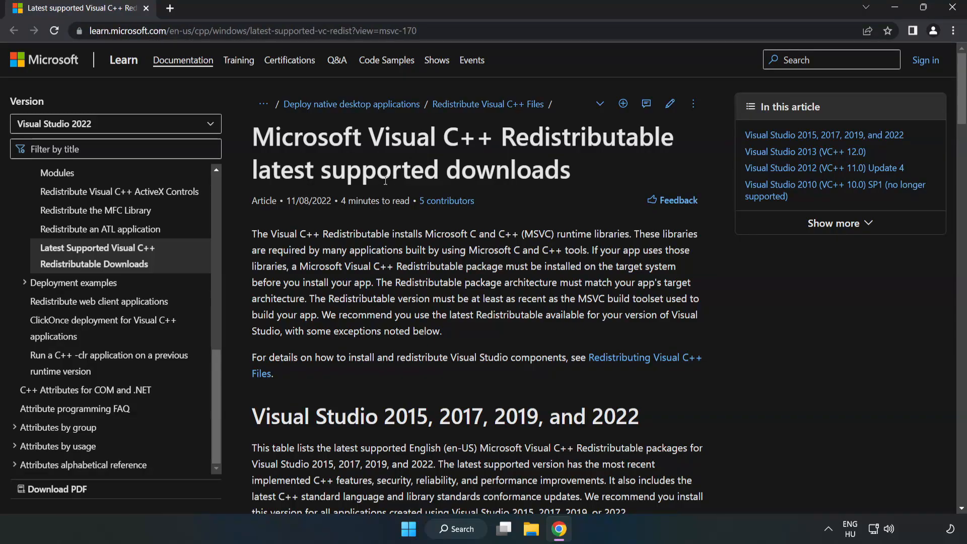
pyautogui.scroll(-3)
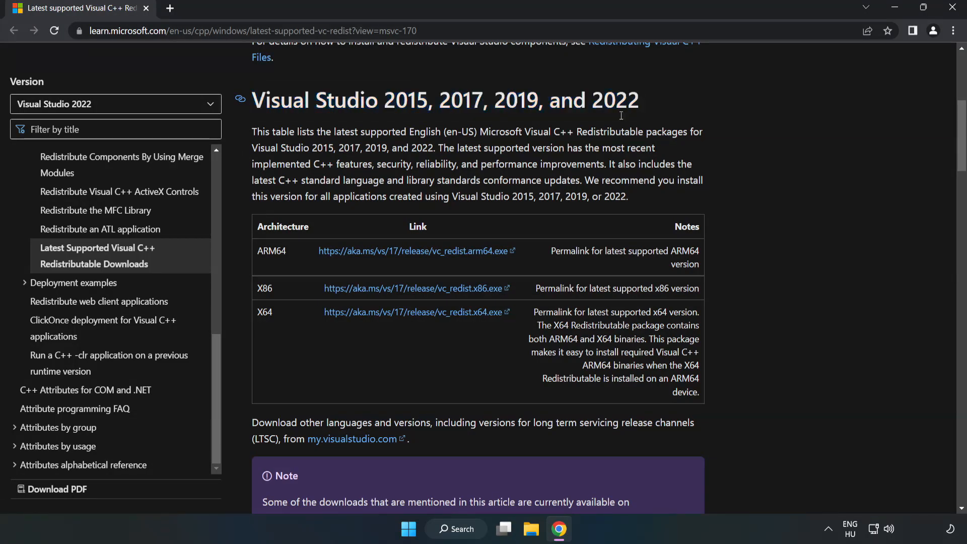
pyautogui.click(417, 288)
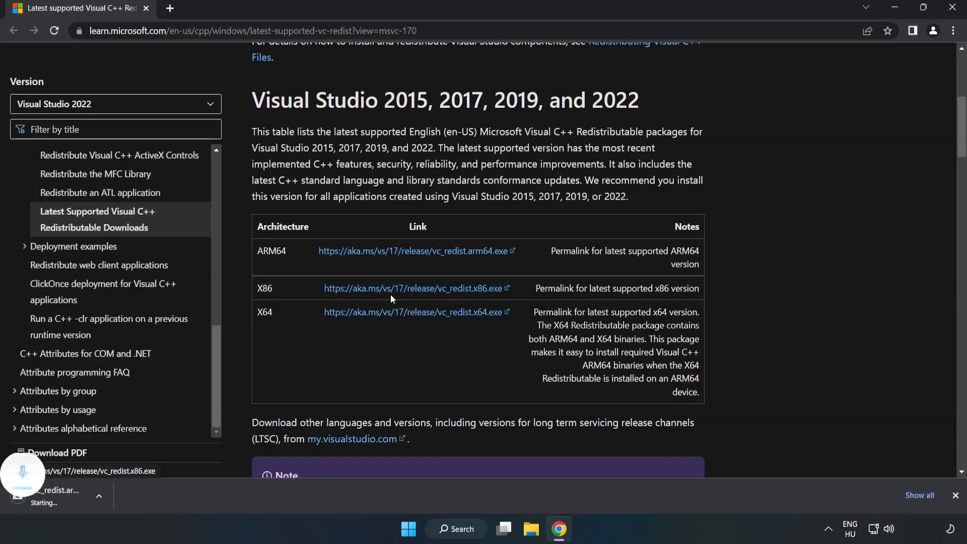
pyautogui.click(413, 312)
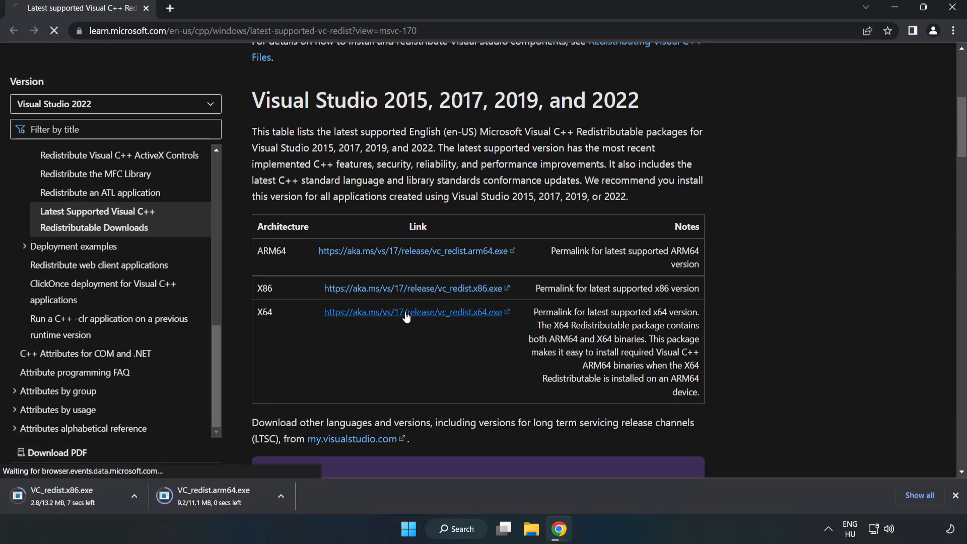
pyautogui.click(413, 313)
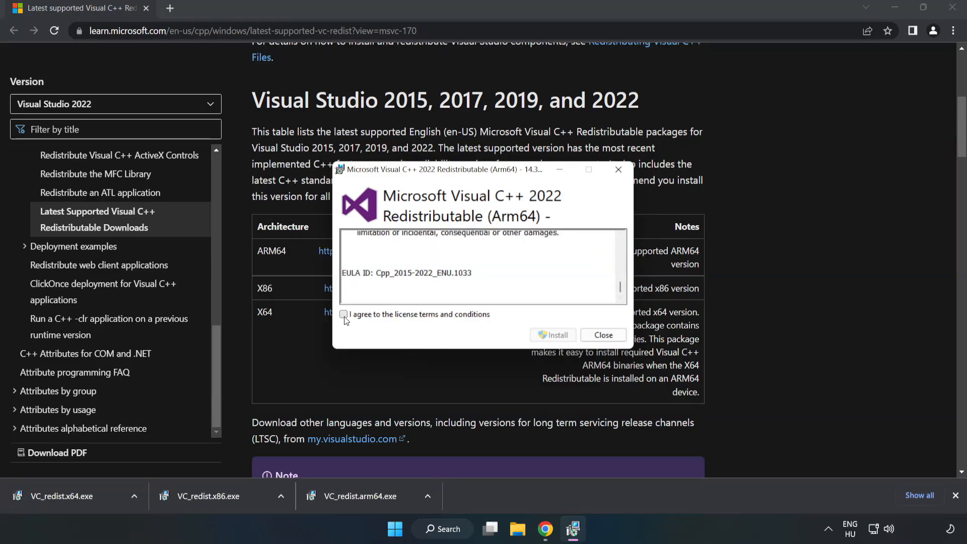
pyautogui.click(343, 314)
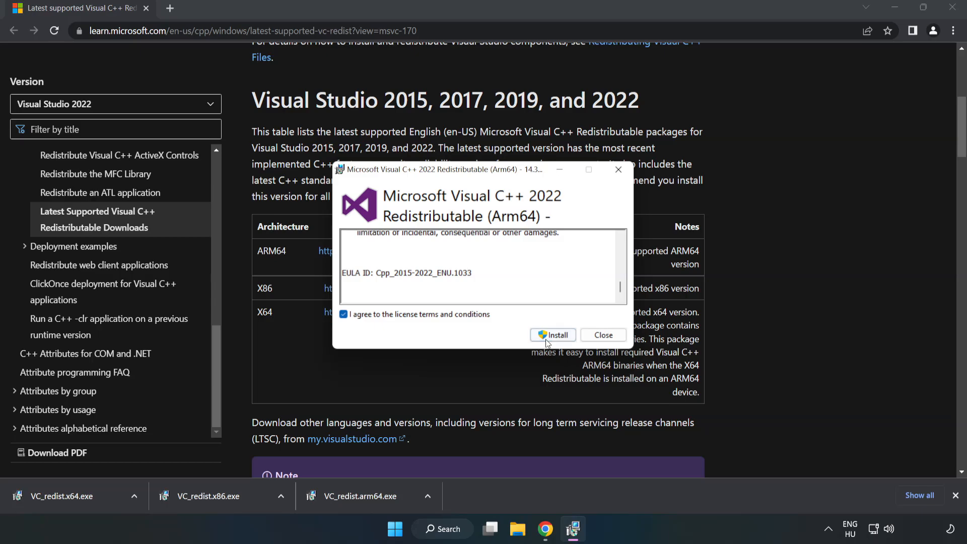
pyautogui.click(553, 335)
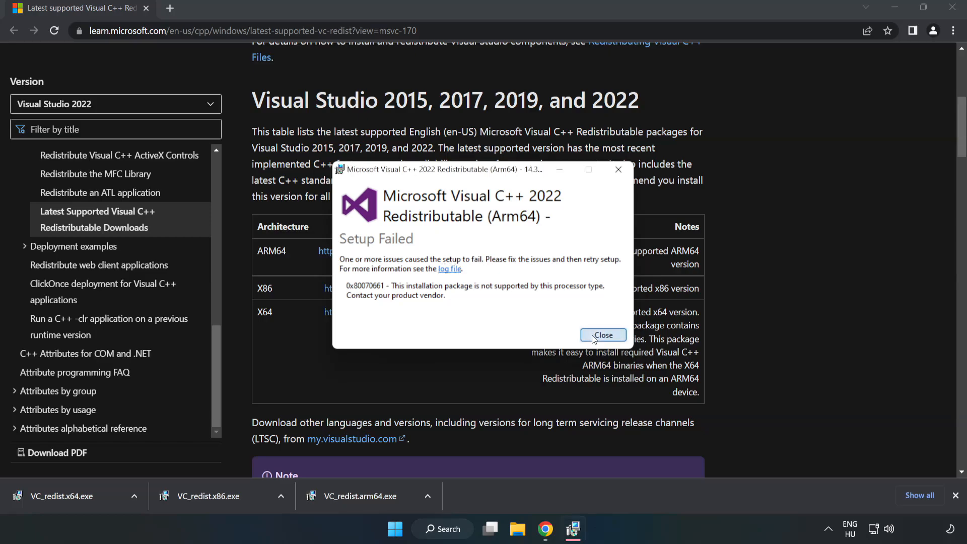
# Dismiss the failed ARM64 setup and install the x86 Visual C++ redistributable
pyautogui.click(603, 335)
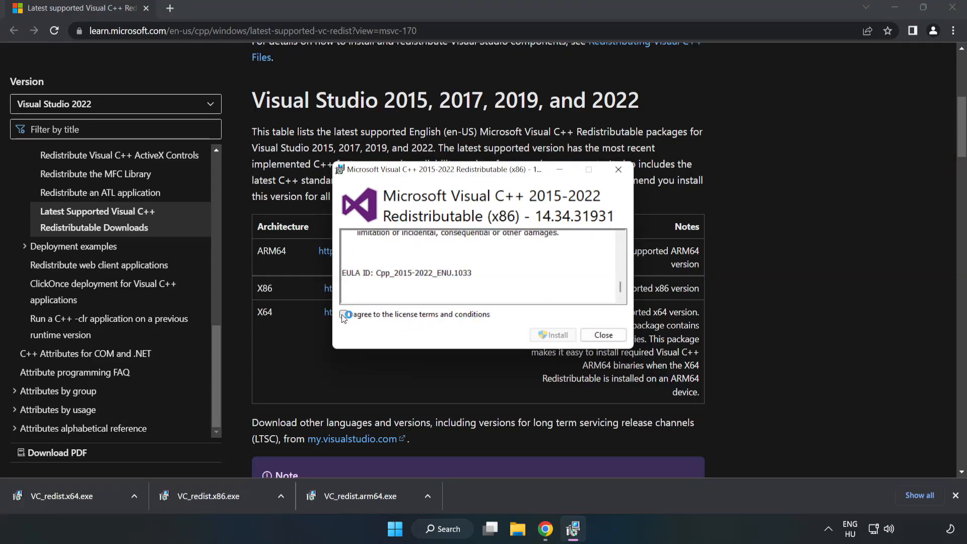
pyautogui.click(553, 335)
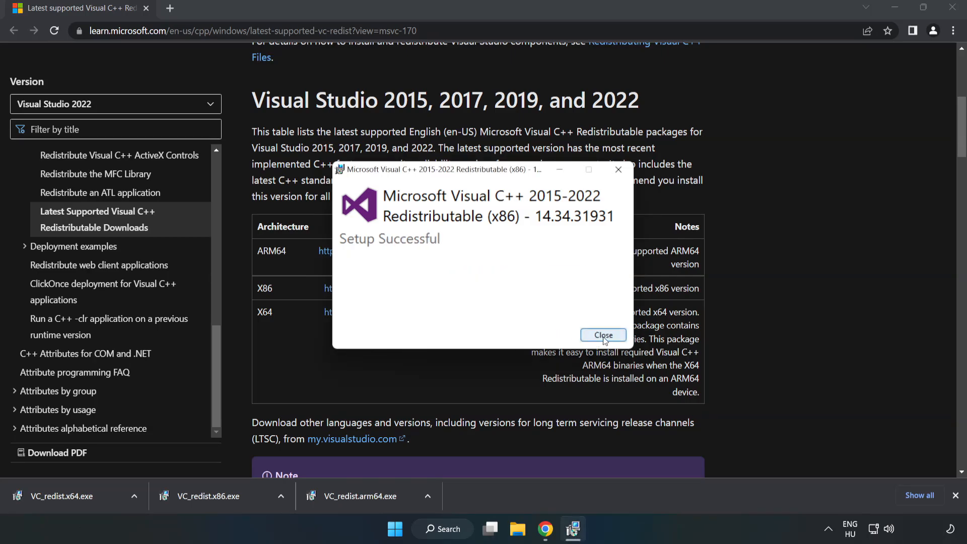
pyautogui.click(602, 335)
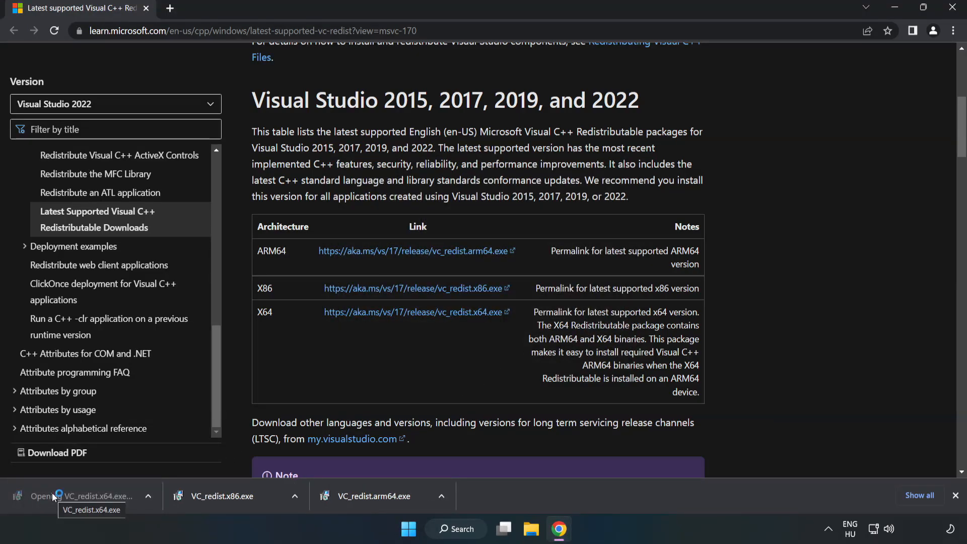
# Install the x64 Visual C++ redistributable, then close the browser
pyautogui.click(93, 496)
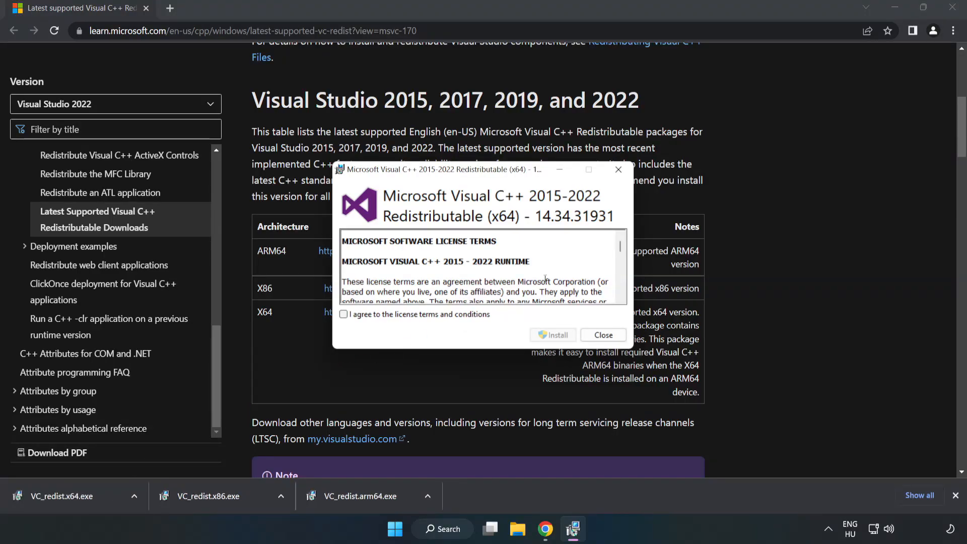
pyautogui.scroll(-3)
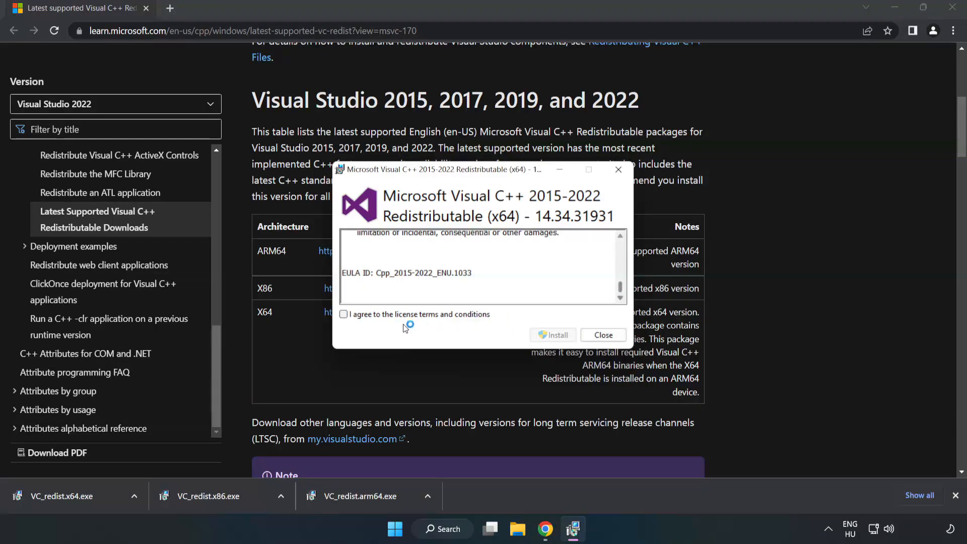
pyautogui.click(553, 335)
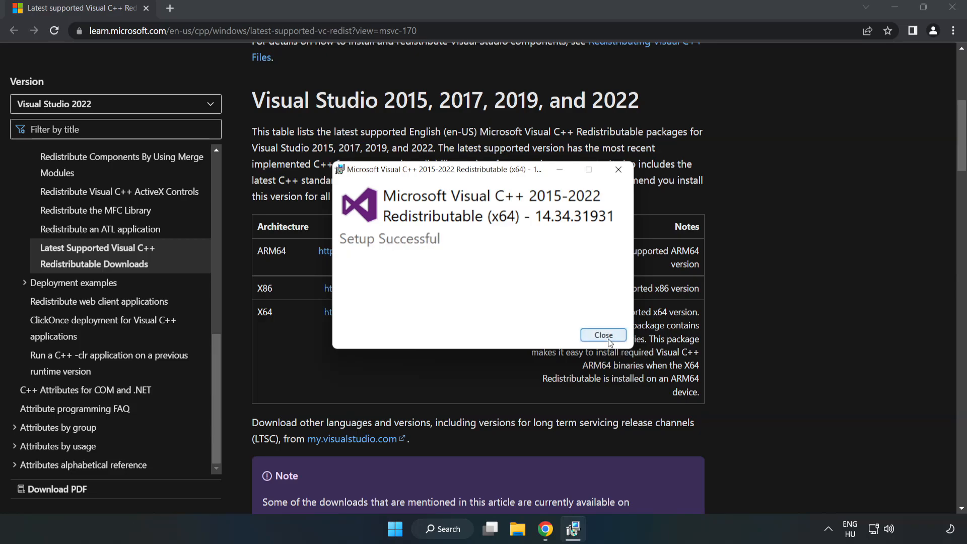
pyautogui.click(603, 335)
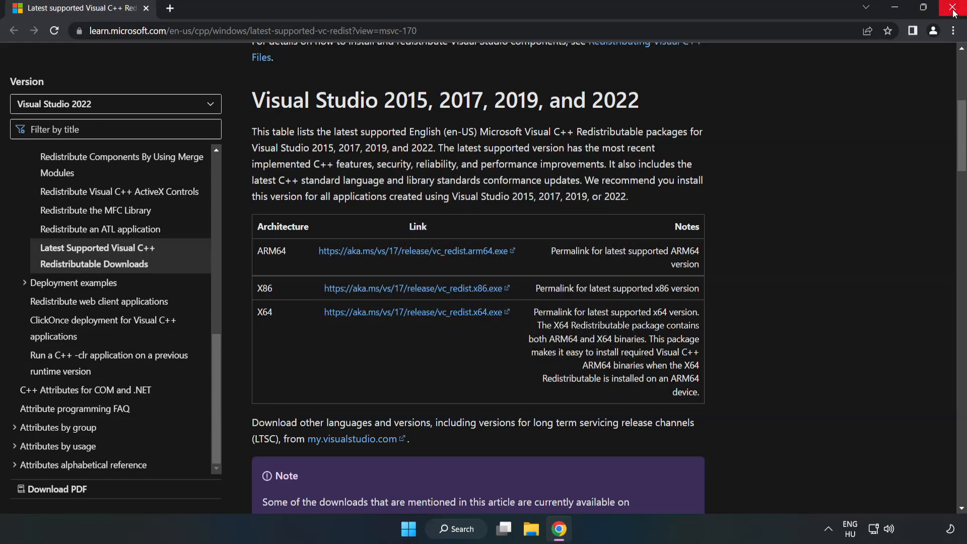
pyautogui.moveTo(954, 11)
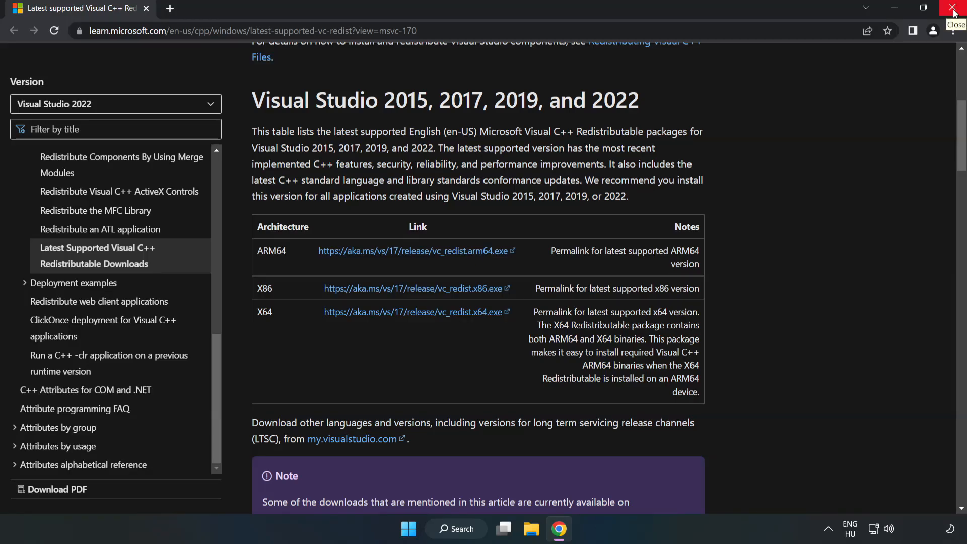
pyautogui.click(954, 9)
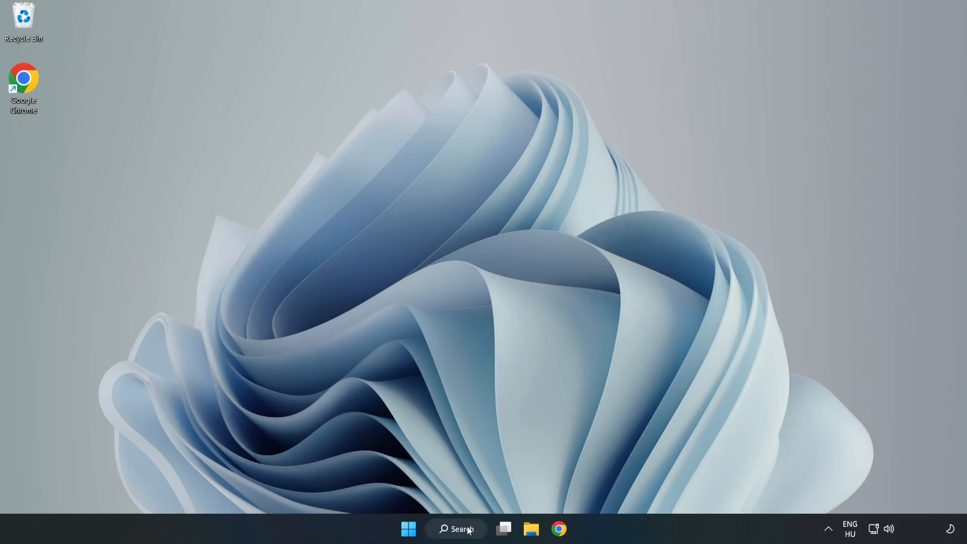
# Search for 'cmd' and run Command Prompt as administrator
pyautogui.click(455, 528)
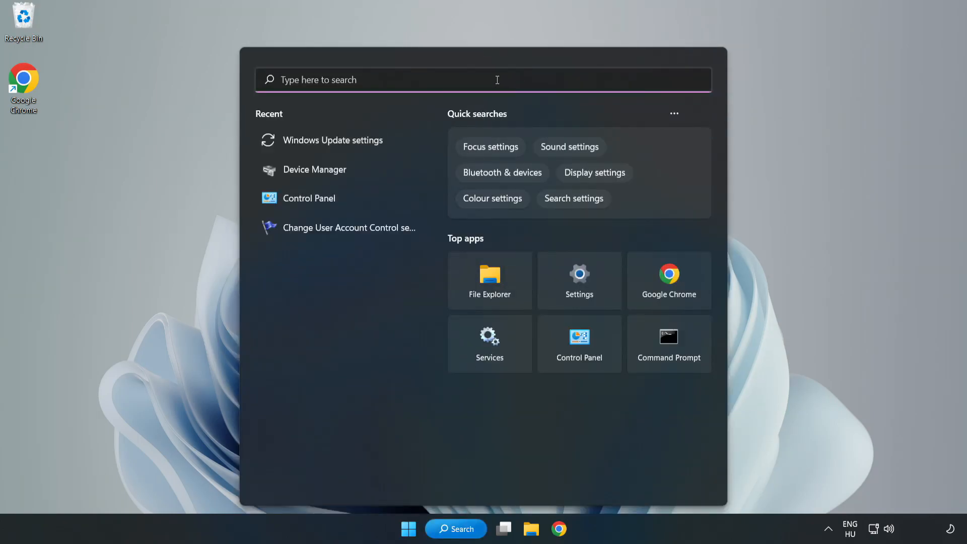
pyautogui.write('cmd')
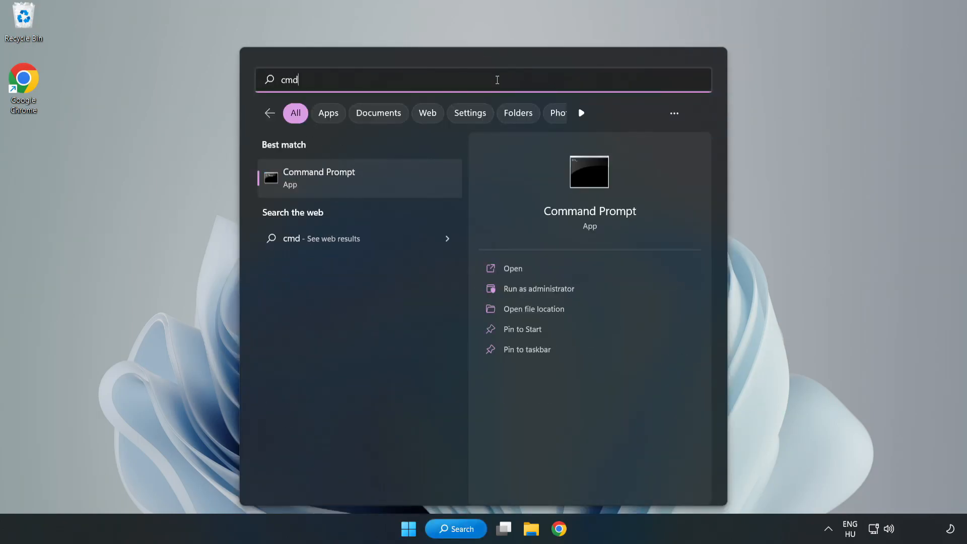
pyautogui.moveTo(342, 185)
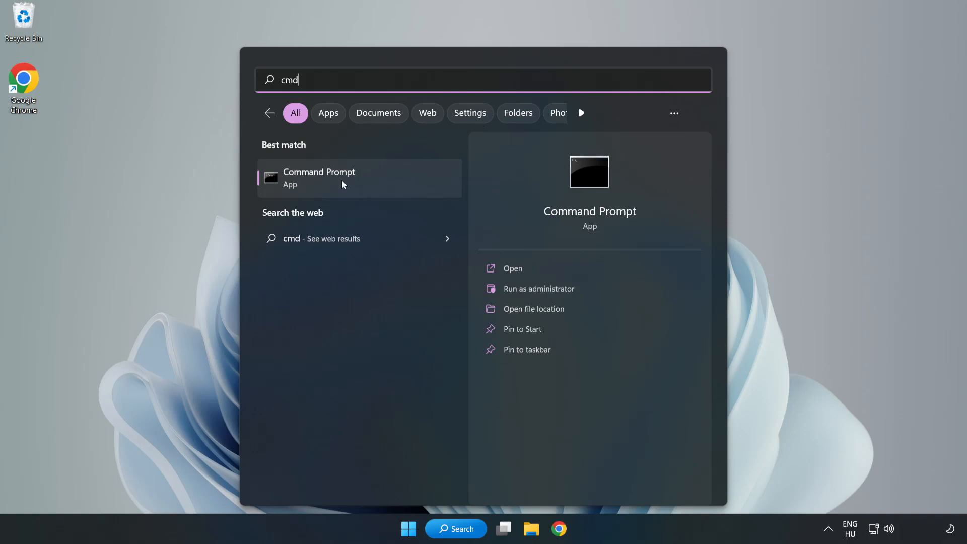
pyautogui.rightClick(319, 178)
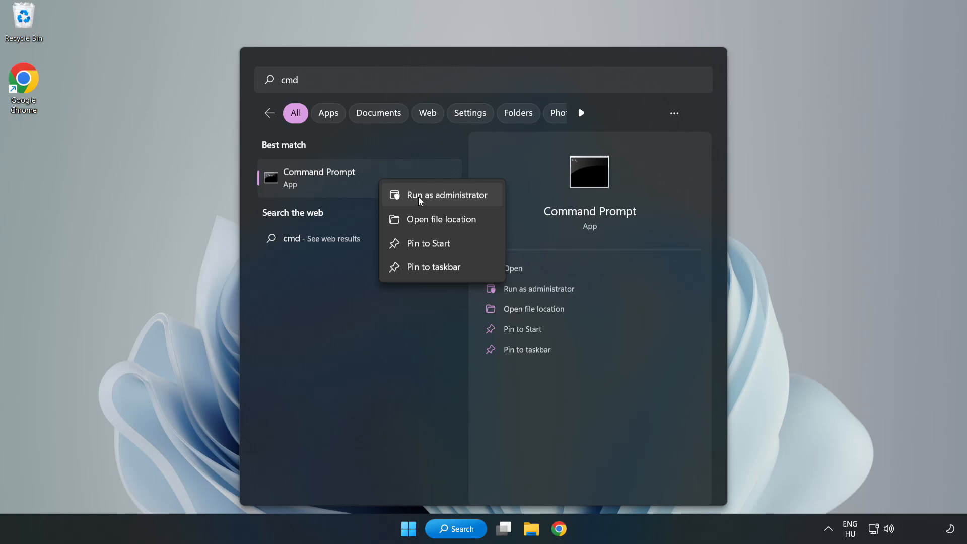
pyautogui.click(448, 195)
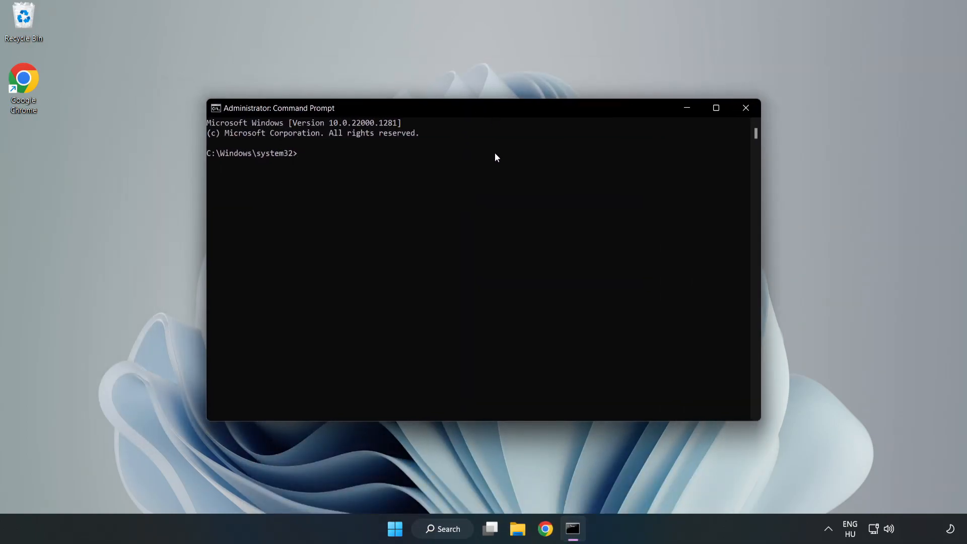
# Run sfc /scannow until verification completes, then close Command Prompt
pyautogui.write('sfc')
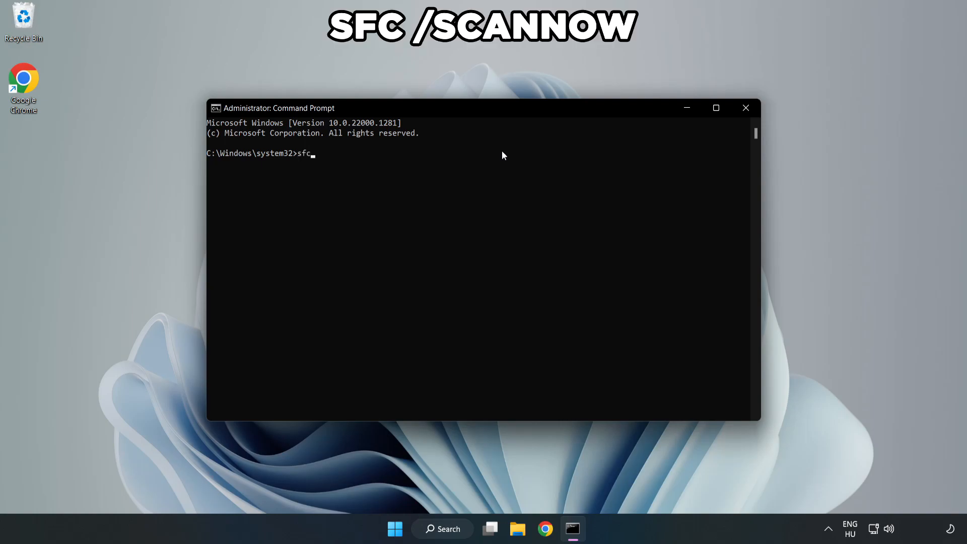
pyautogui.write('/sca')
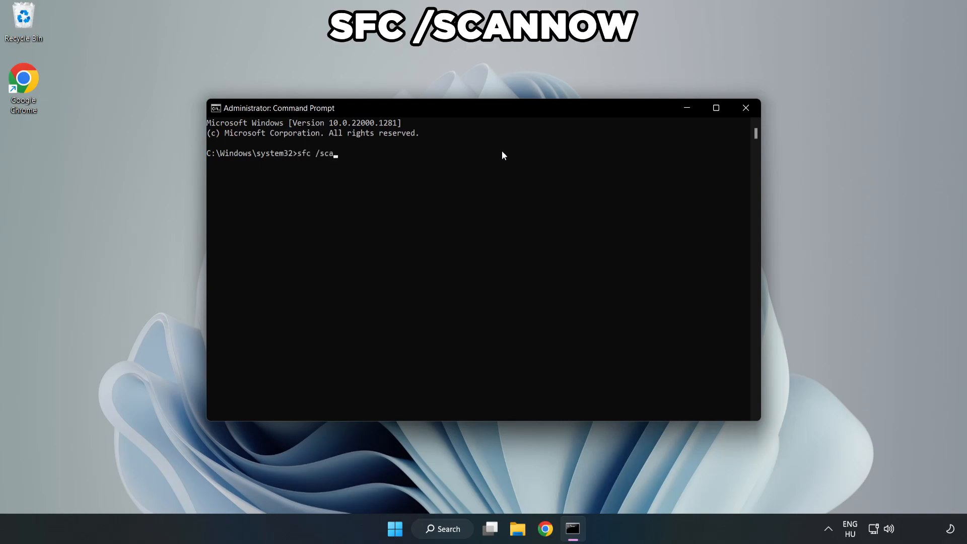
pyautogui.write('nnow')
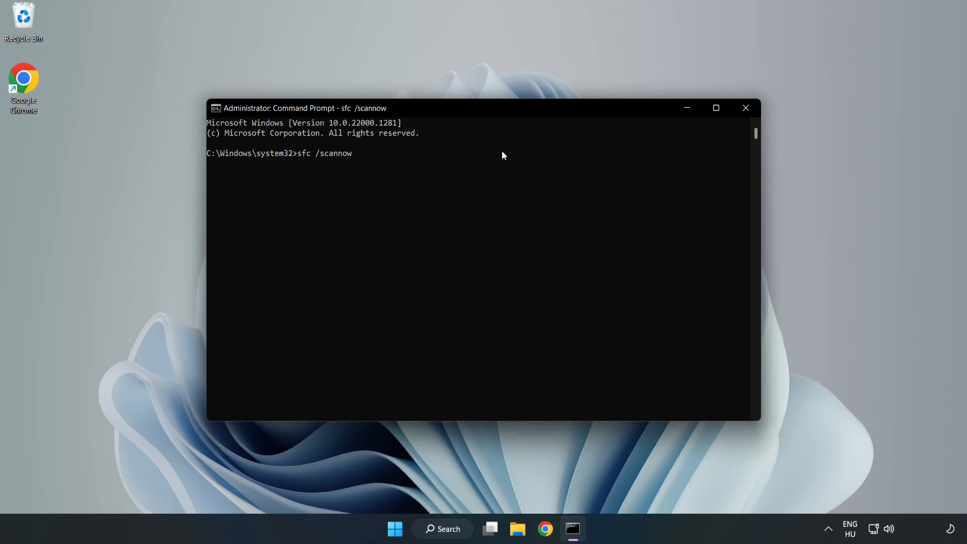
pyautogui.press('Enter')
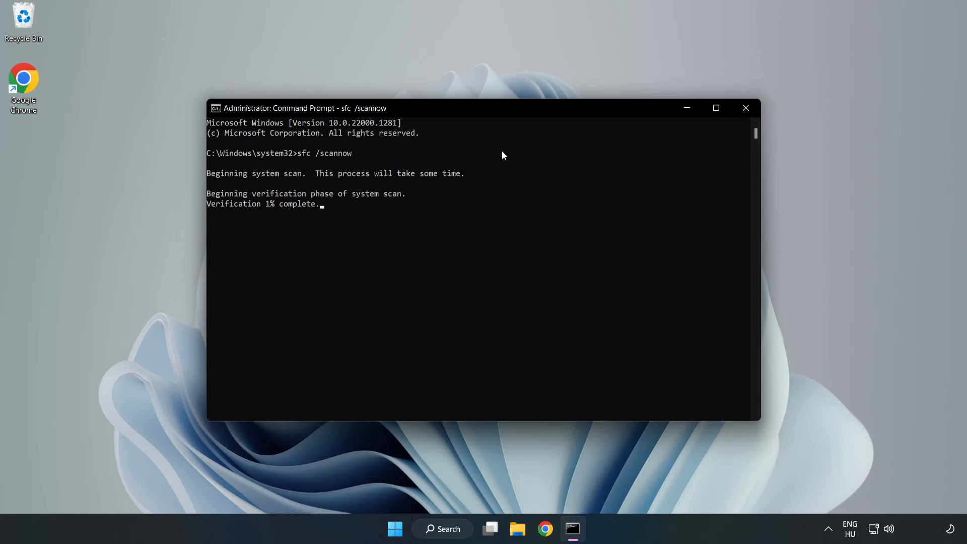
pyautogui.moveTo(480, 200)
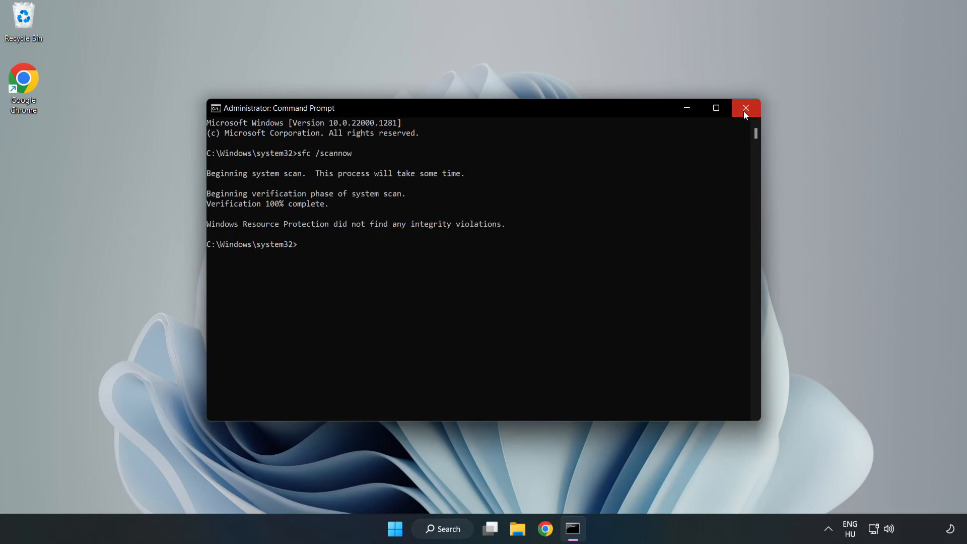
pyautogui.click(745, 108)
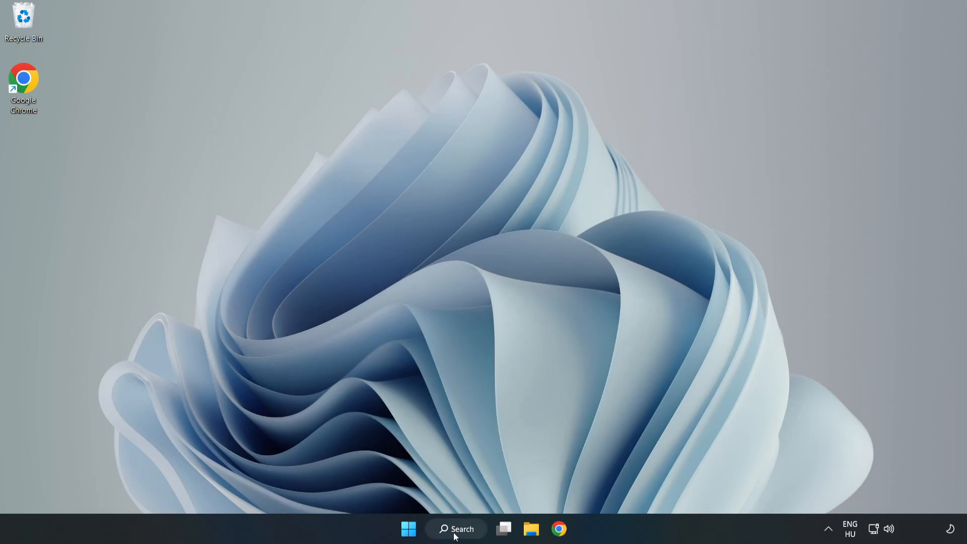
# Search for 'security' and launch the Windows Security app from Best match
pyautogui.click(456, 528)
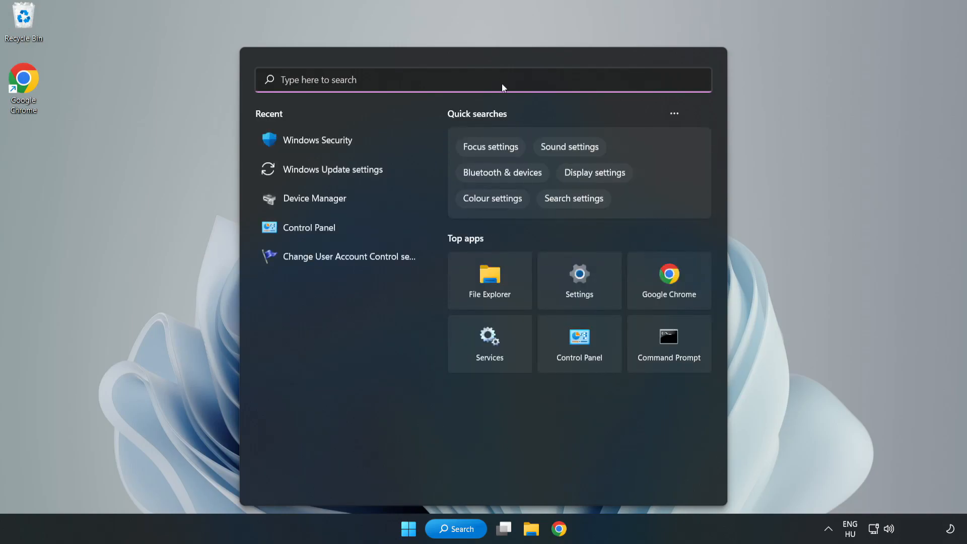
pyautogui.write('securit')
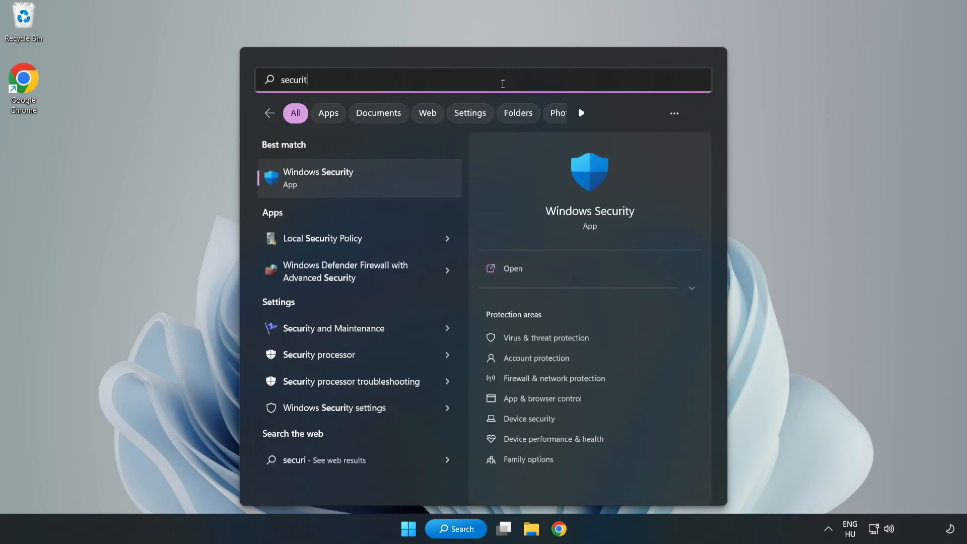
pyautogui.write('y')
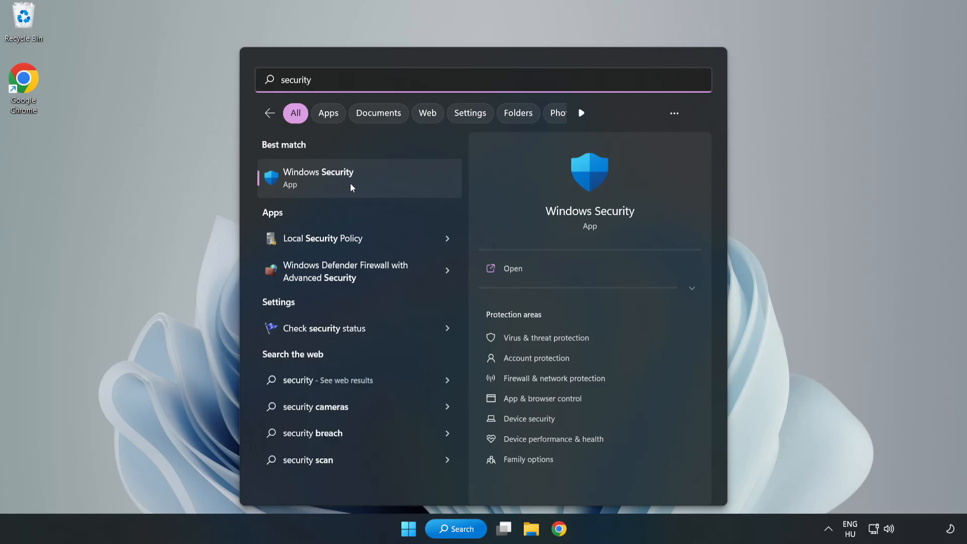
pyautogui.click(318, 178)
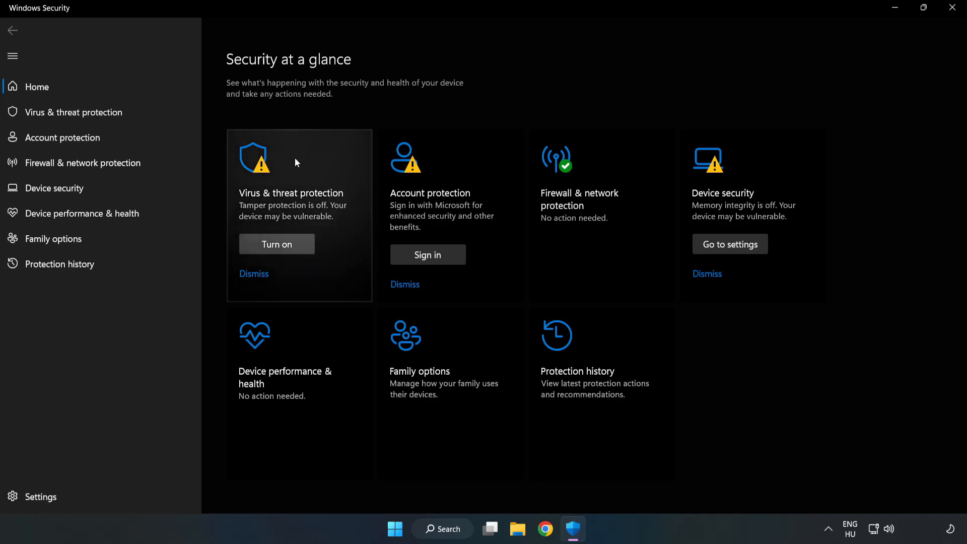
pyautogui.moveTo(64, 113)
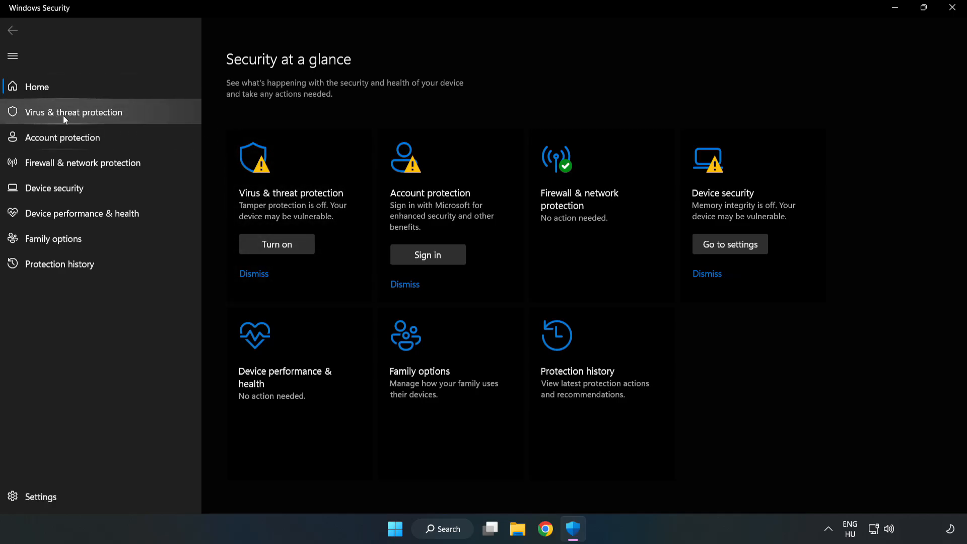
# Go to Virus & threat protection > Manage settings > Add or remove exclusions
pyautogui.click(73, 113)
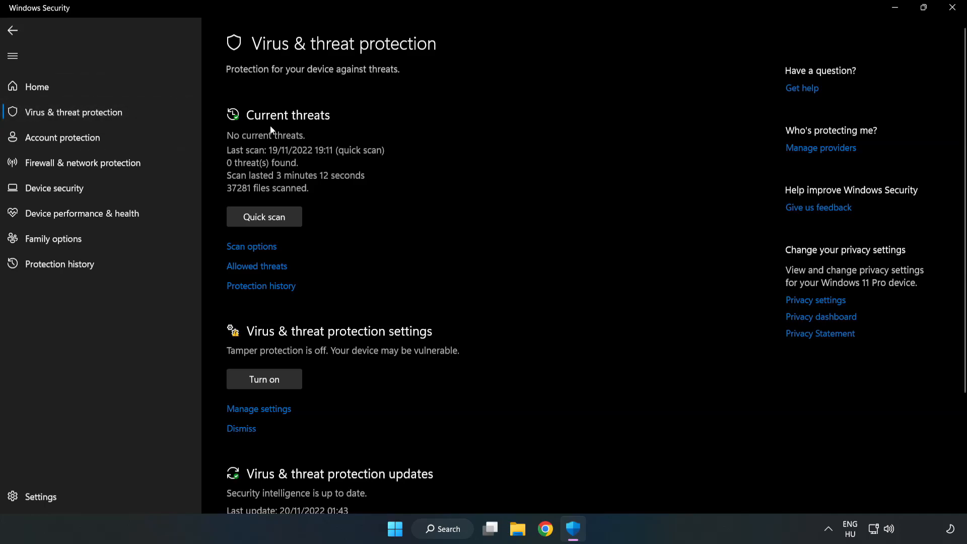
pyautogui.scroll(-3)
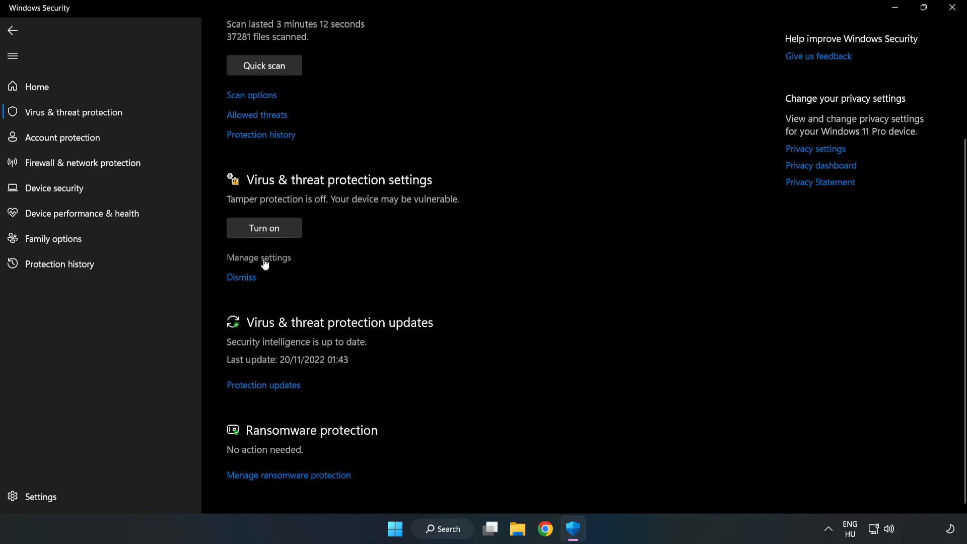
pyautogui.click(258, 258)
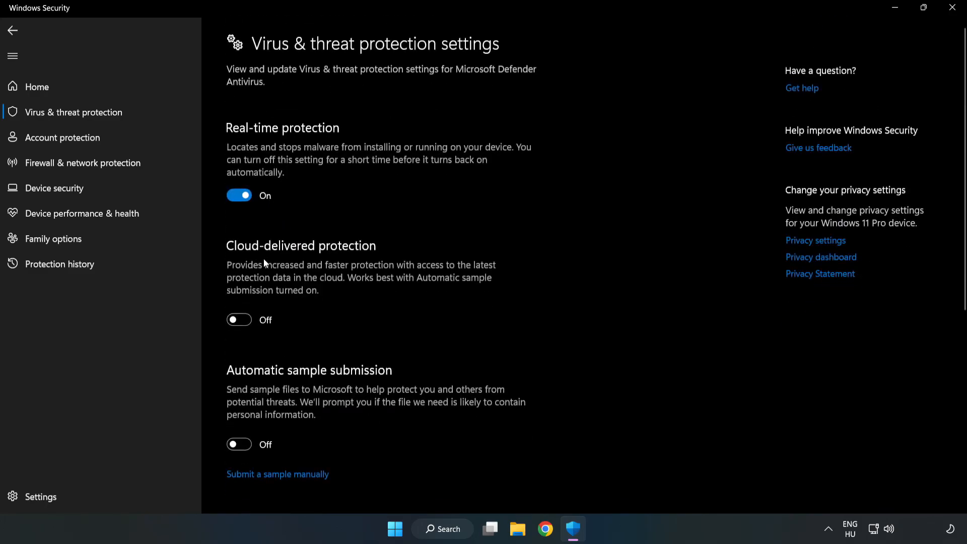
pyautogui.scroll(-3)
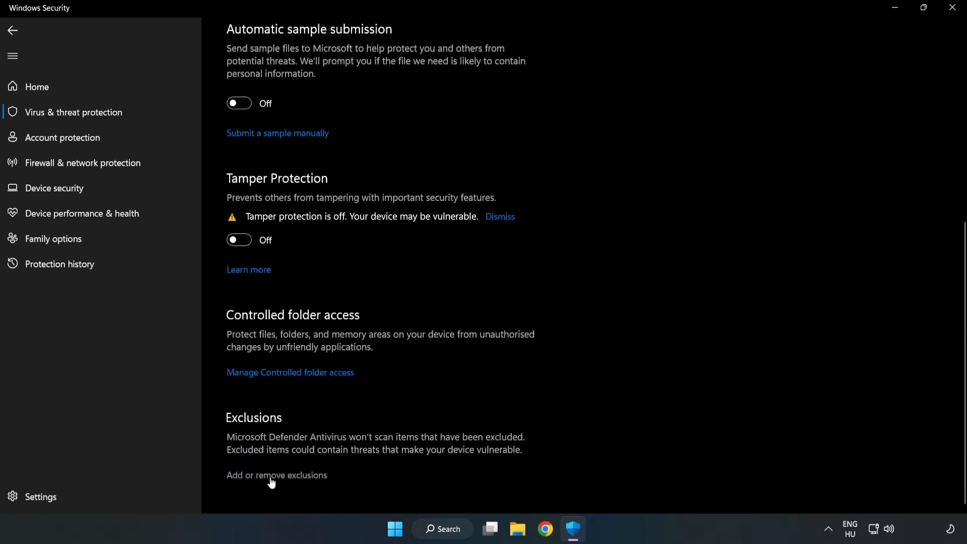
pyautogui.moveTo(285, 478)
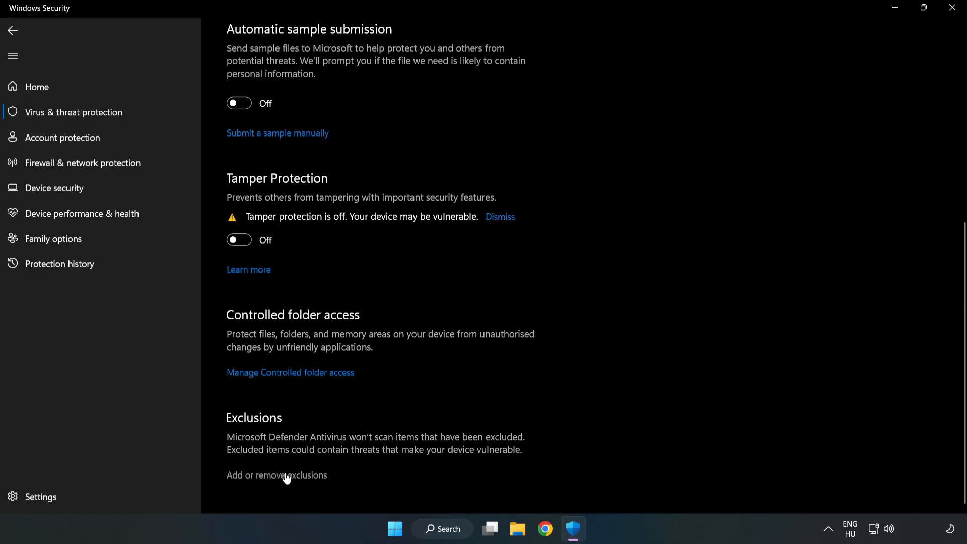
pyautogui.click(276, 475)
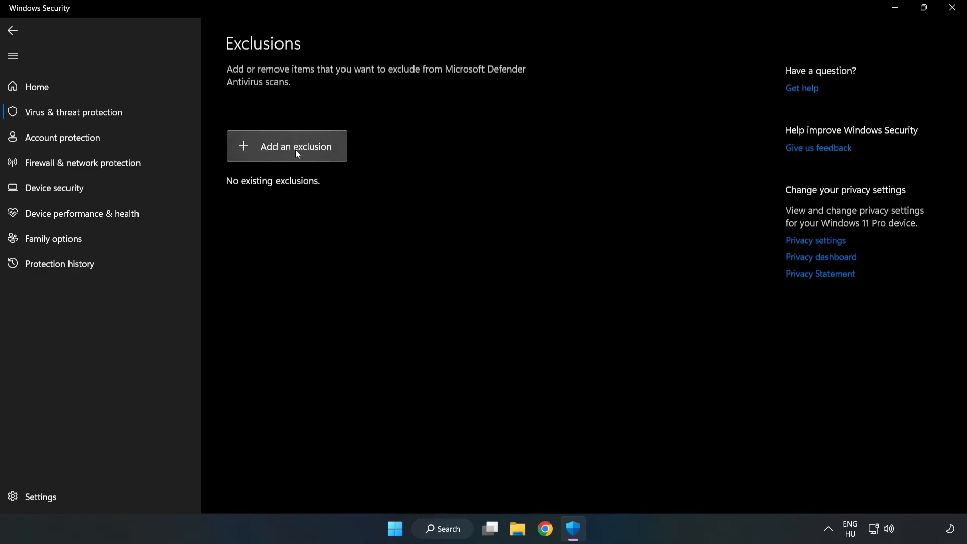
# Add a file exclusion for the NOT WORKING APP shortcut in Program Files (x86)
pyautogui.click(294, 146)
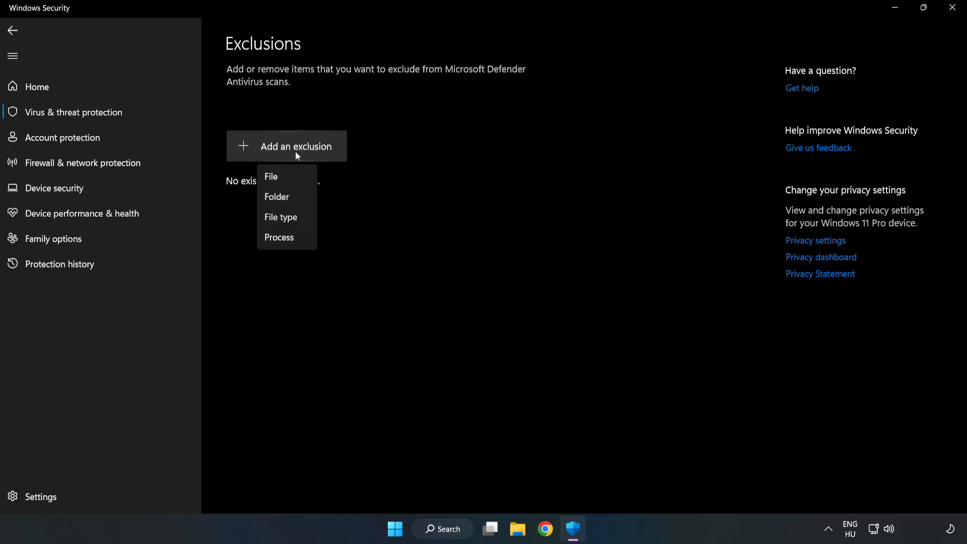
pyautogui.moveTo(274, 177)
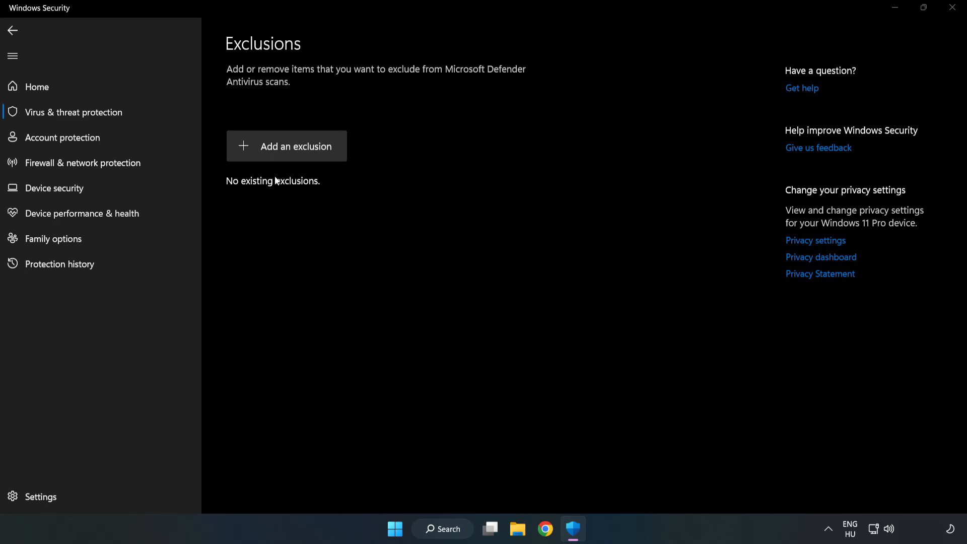
pyautogui.click(287, 147)
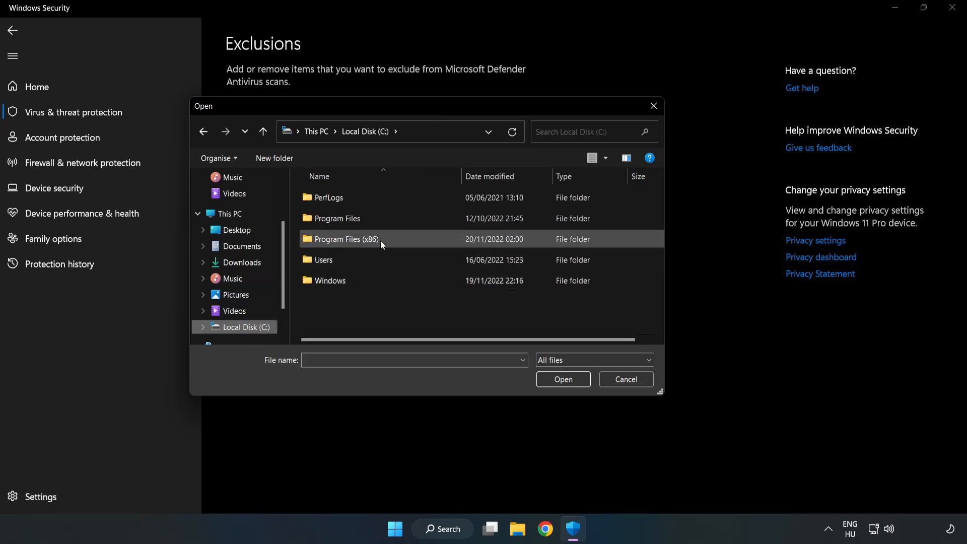
pyautogui.doubleClick(344, 239)
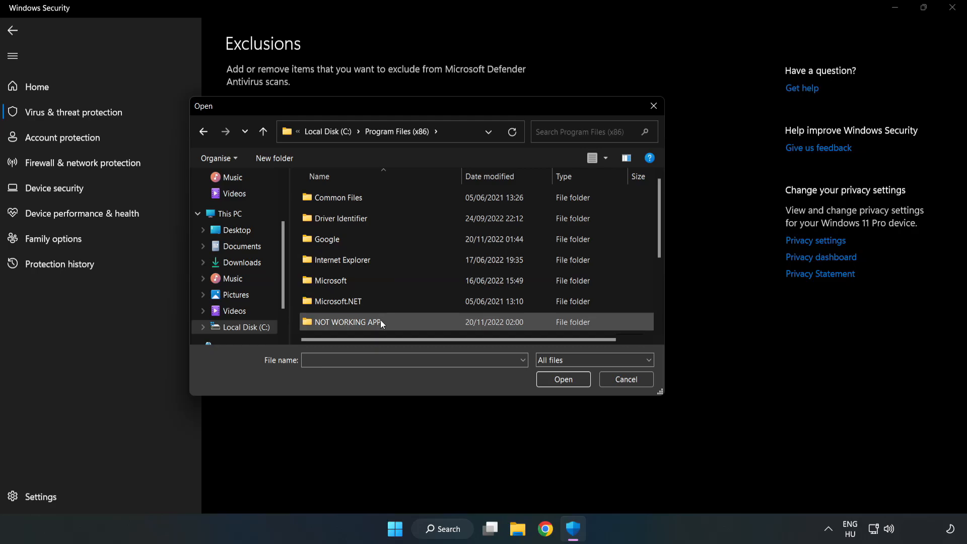
pyautogui.doubleClick(348, 322)
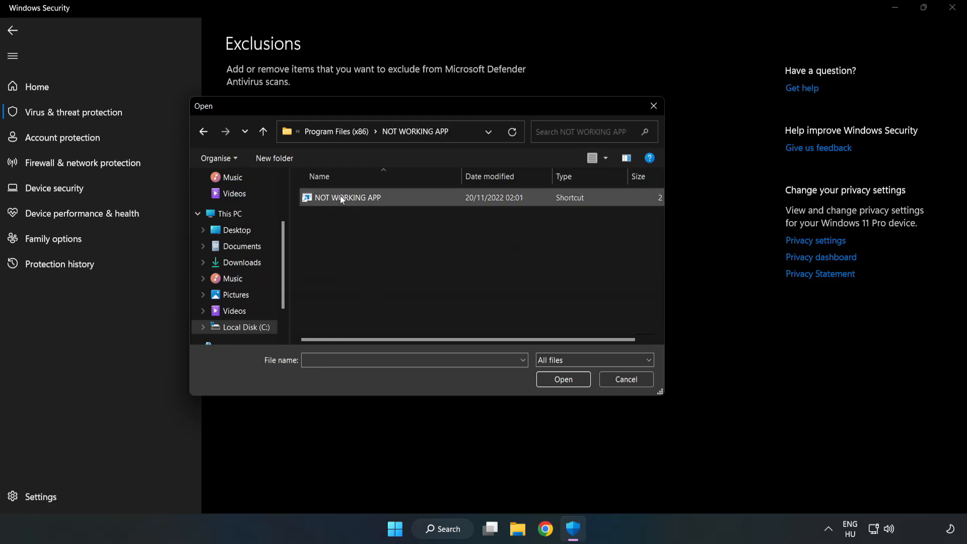
pyautogui.click(347, 198)
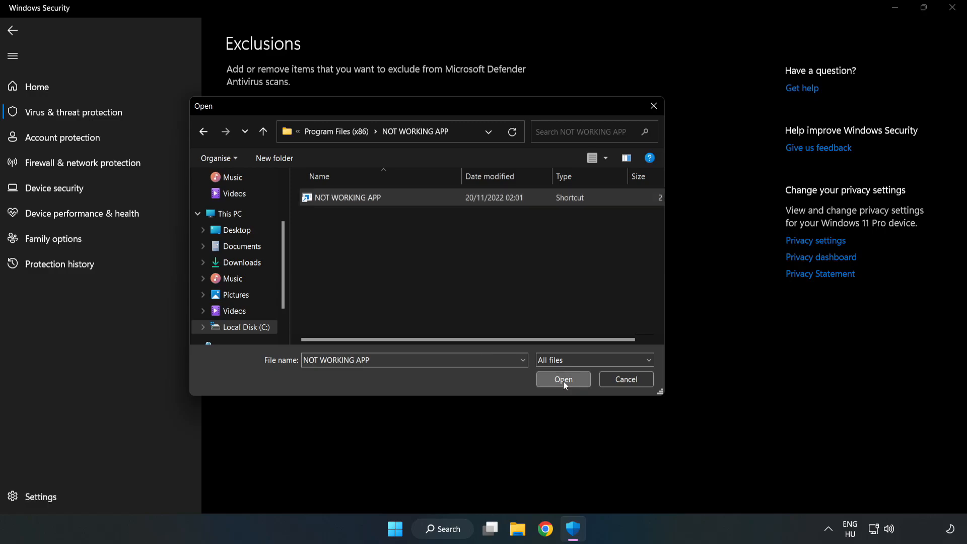
pyautogui.click(562, 378)
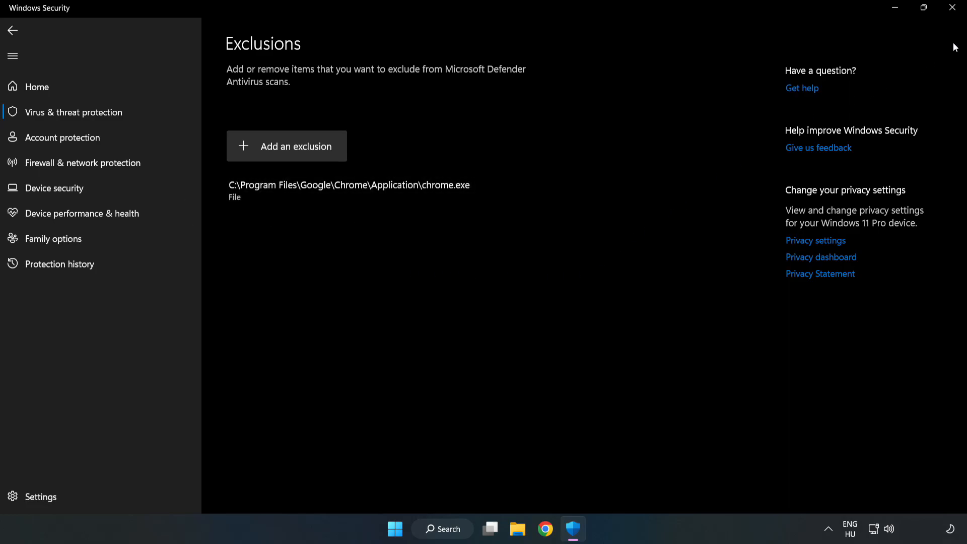
pyautogui.moveTo(952, 8)
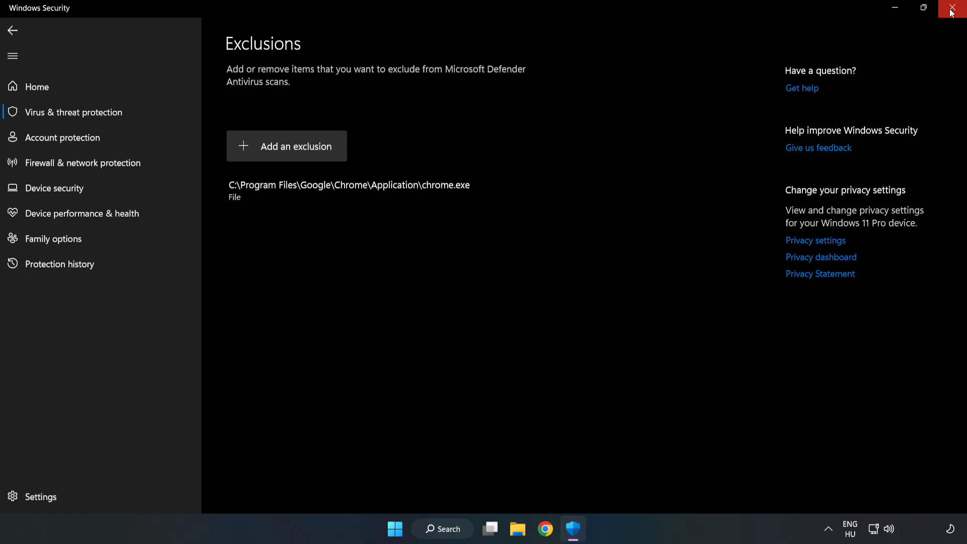
# Close Windows Security and show the Start menu power options
pyautogui.click(953, 8)
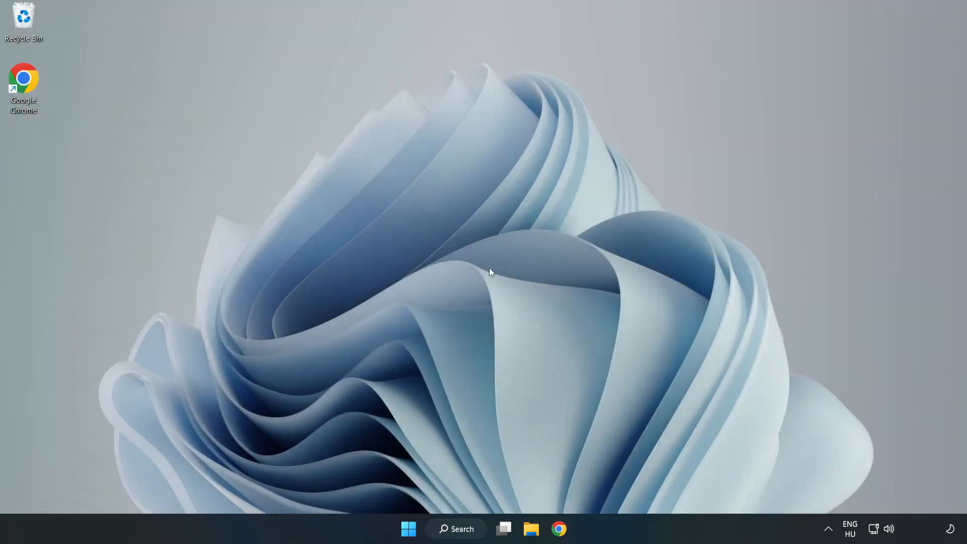
pyautogui.moveTo(493, 270)
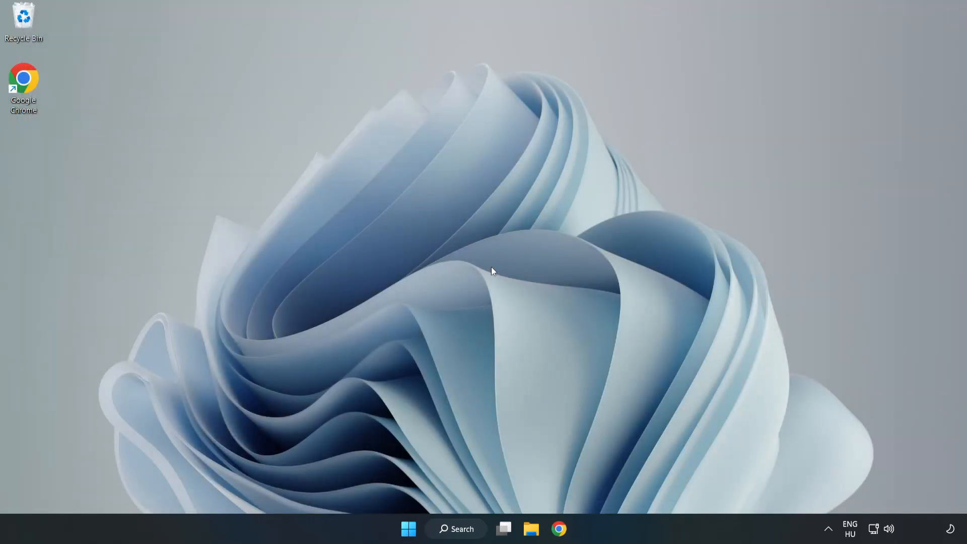
pyautogui.click(407, 528)
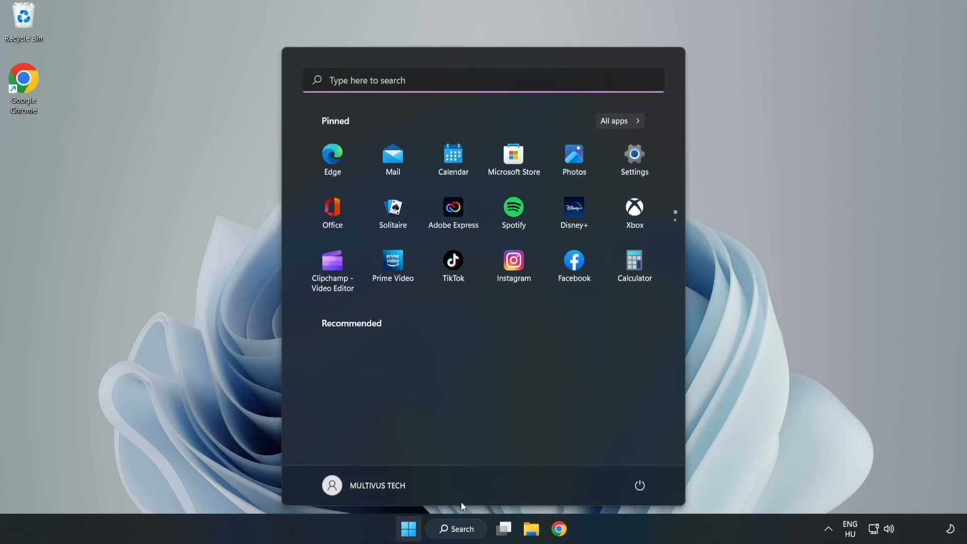
pyautogui.click(640, 486)
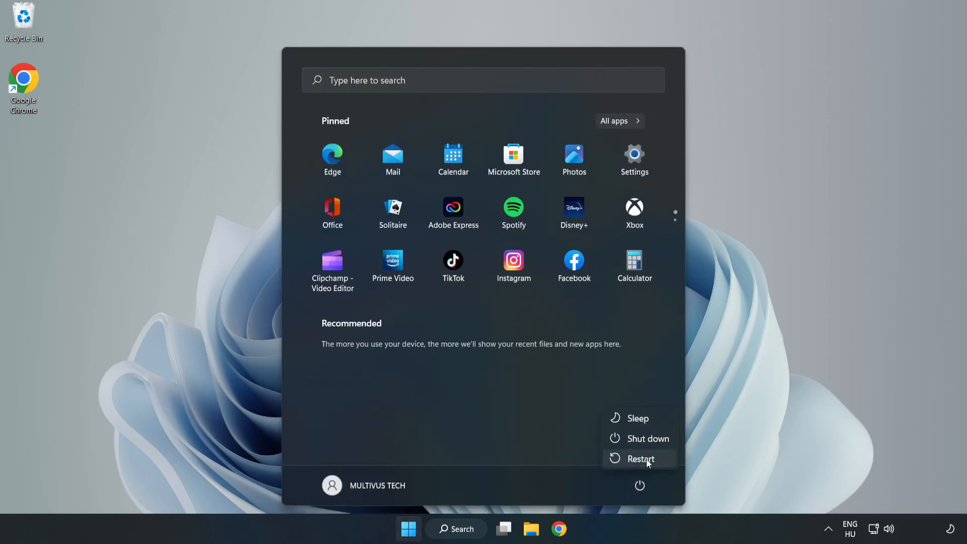
pyautogui.moveTo(641, 459)
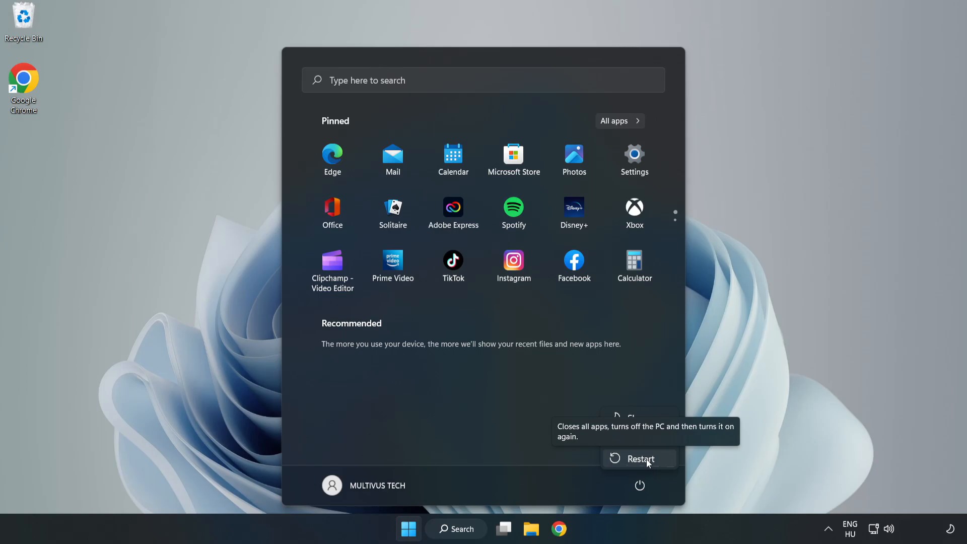